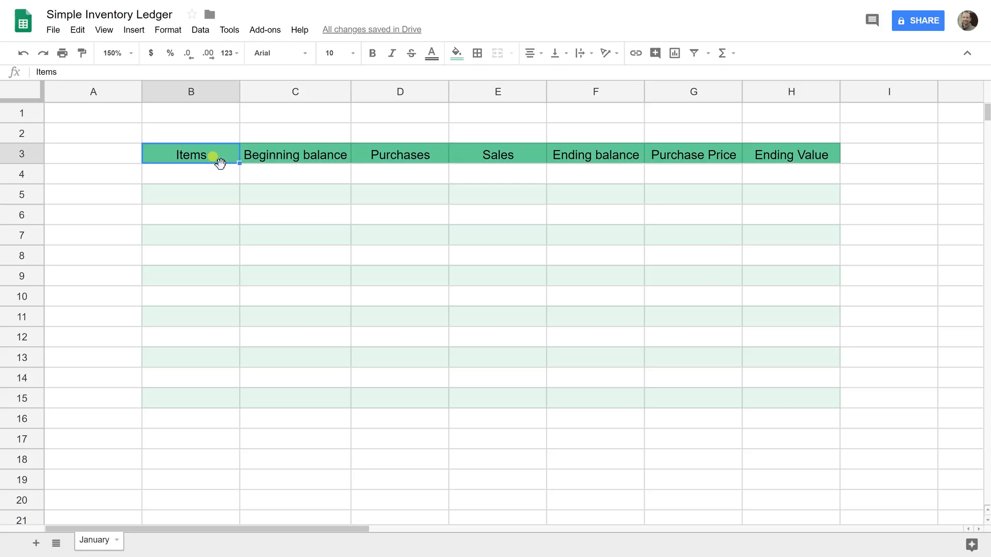
Step: Enter Vanilla, Mint Choc Chip and Bubble Gum down column B under Items
left_click(190, 174)
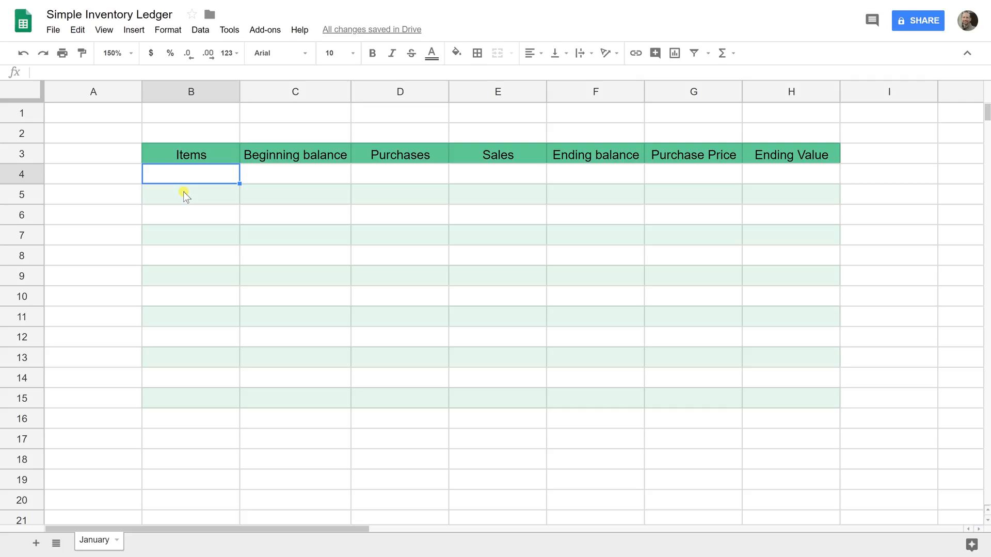
type("Va")
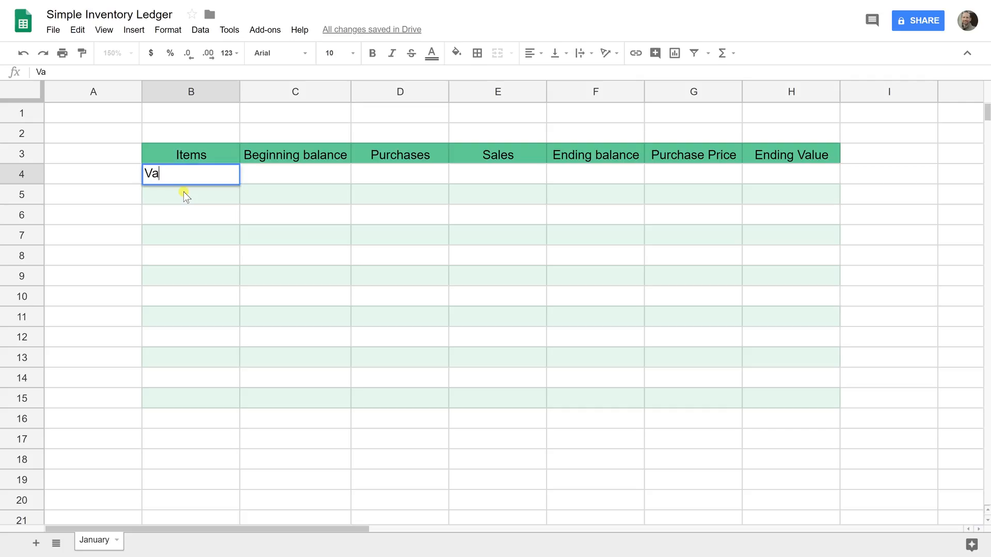
type("Mint Choc Chip")
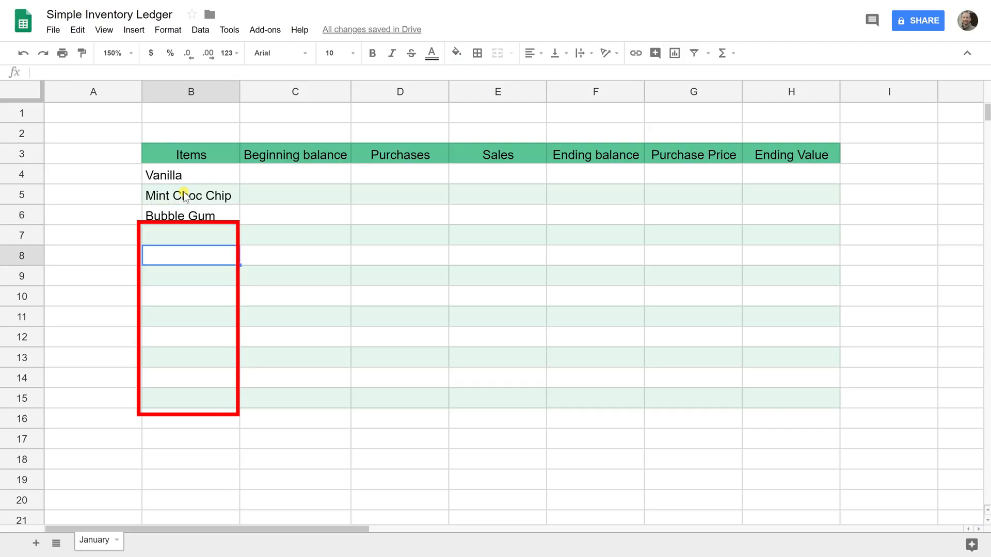
left_click(190, 195)
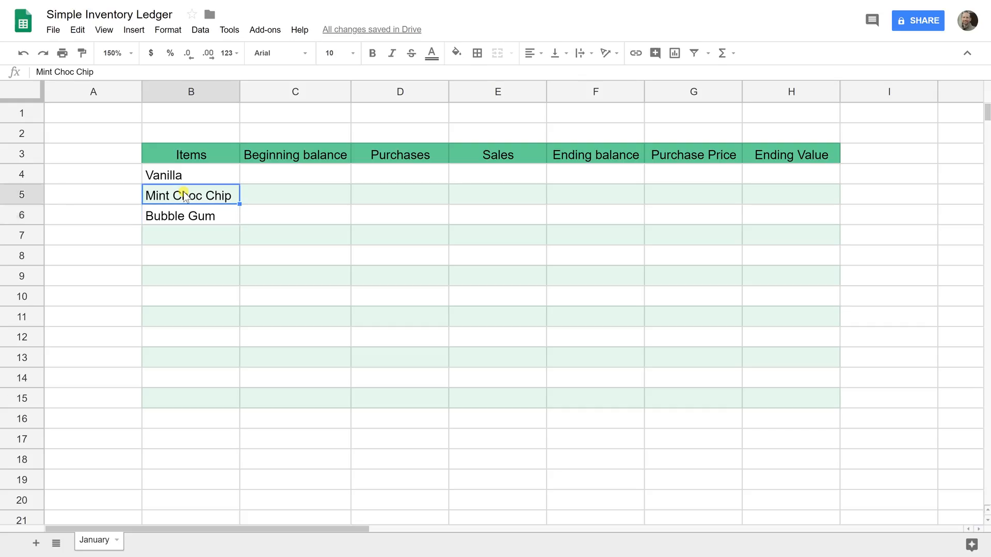
Step: Enter beginning balances 5, 10 and 1 for the three items in C4:C6
left_click(294, 174)
type("5")
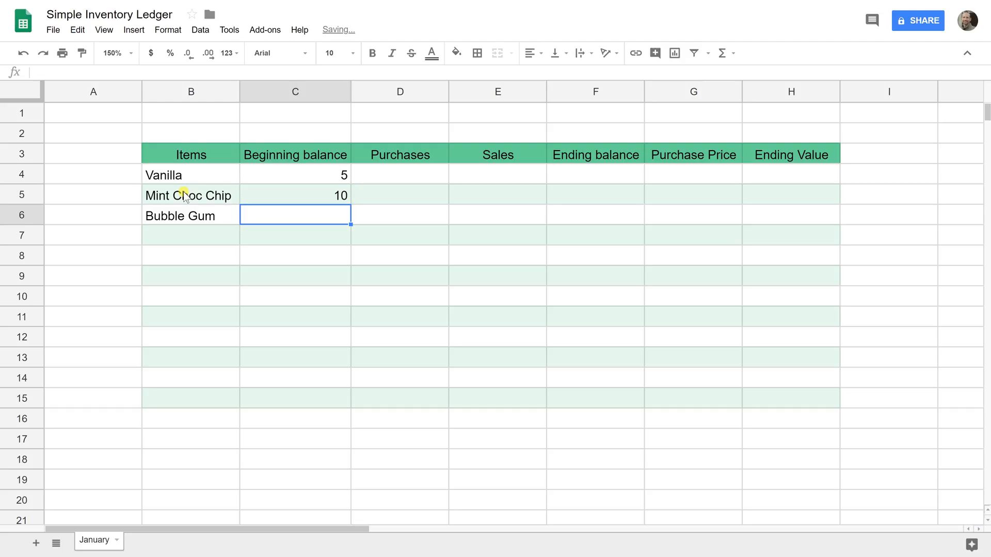
type("1")
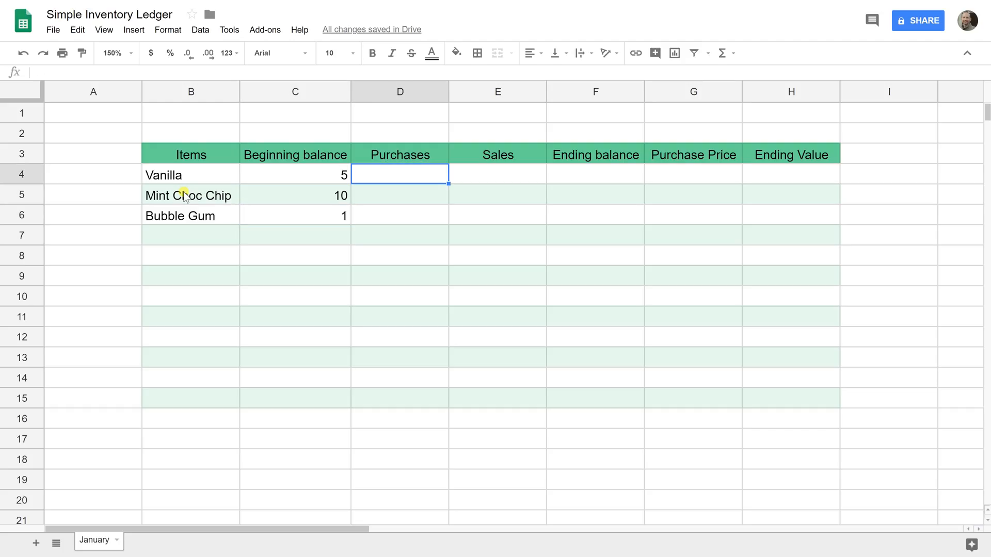
Step: Enter 4 purchases and 2 sales for Vanilla and an ending balance formula =C4+D4+E4 giving 11
left_click(294, 175)
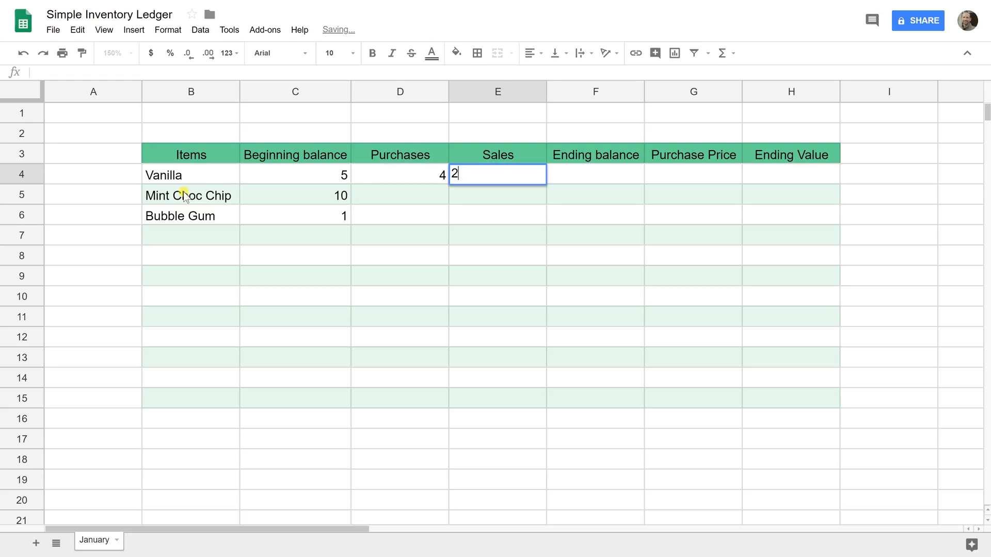
key("Tab")
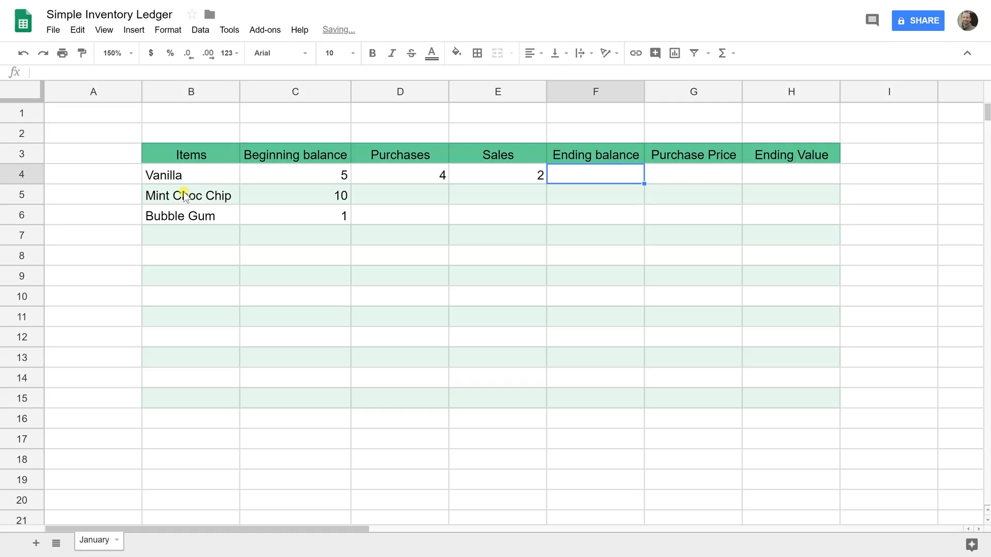
type("=E4")
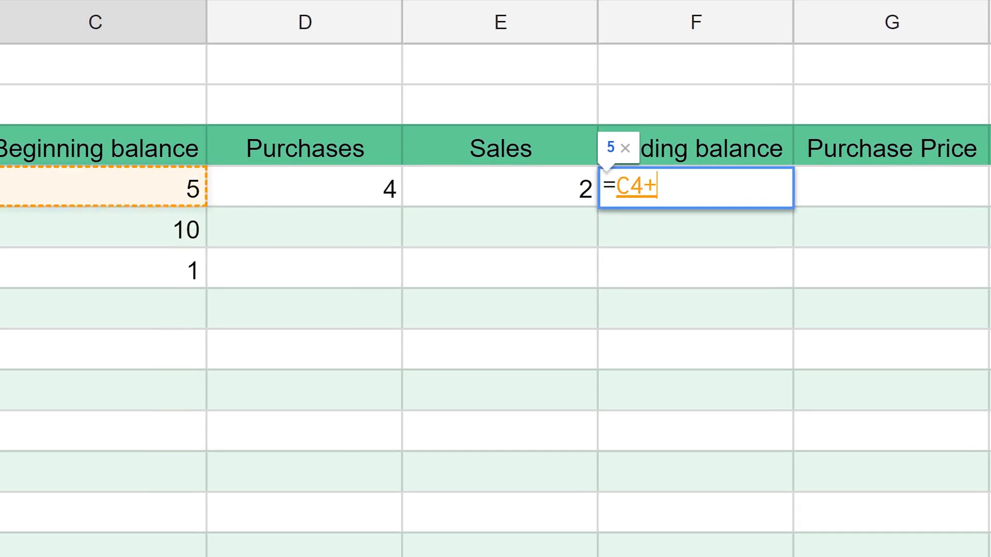
left_click(304, 187)
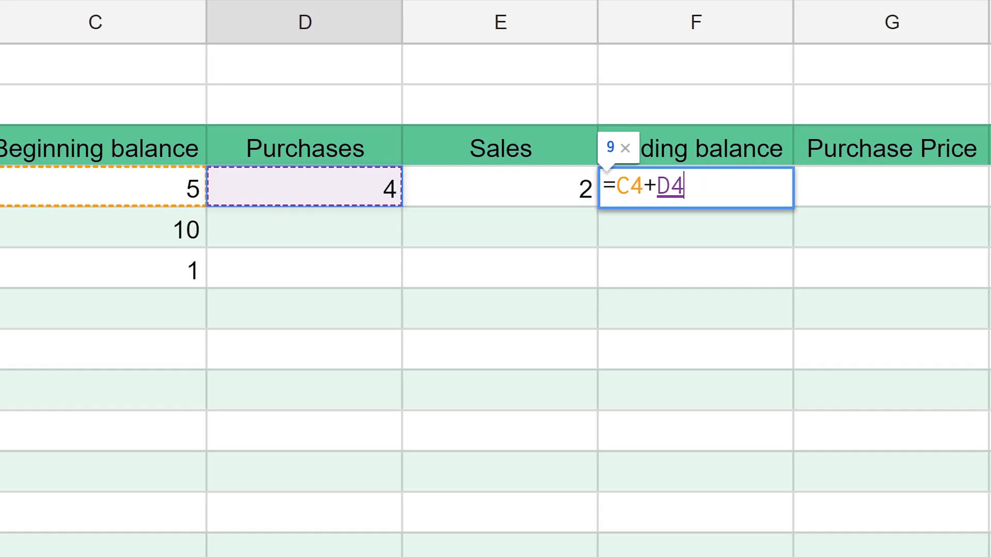
left_click(500, 187)
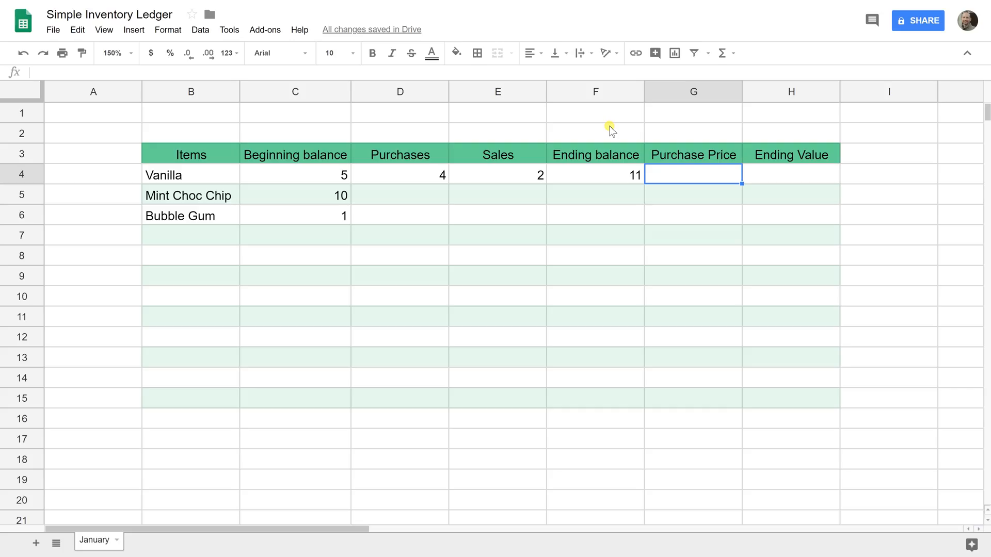
Step: Give Vanilla a purchase price of 5.59 and an ending value formula =F4*G4
type("5.")
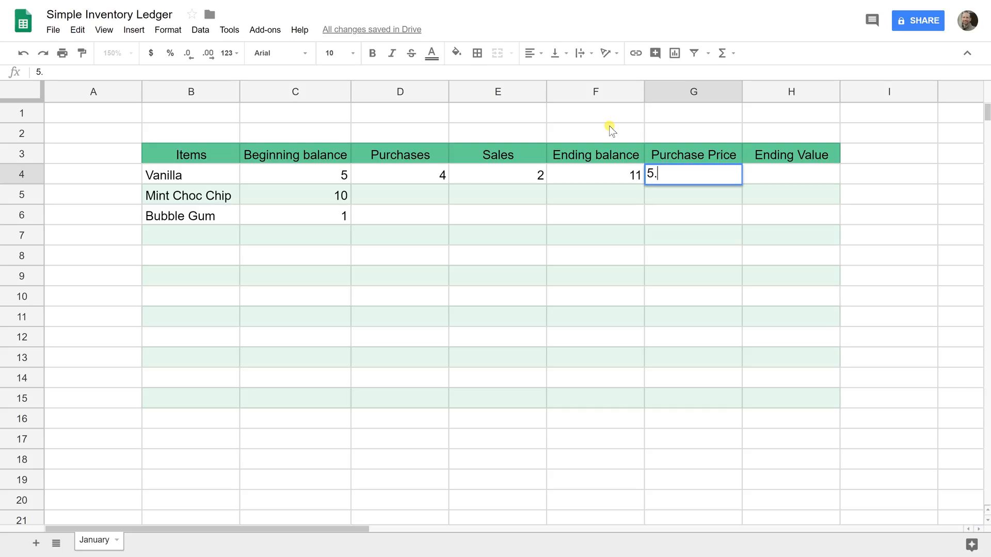
type("59")
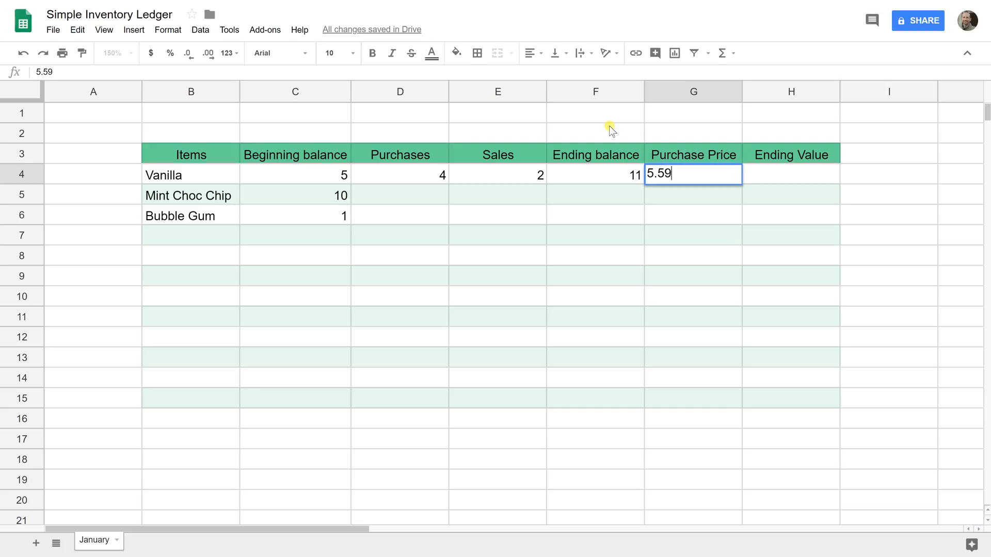
key("Return")
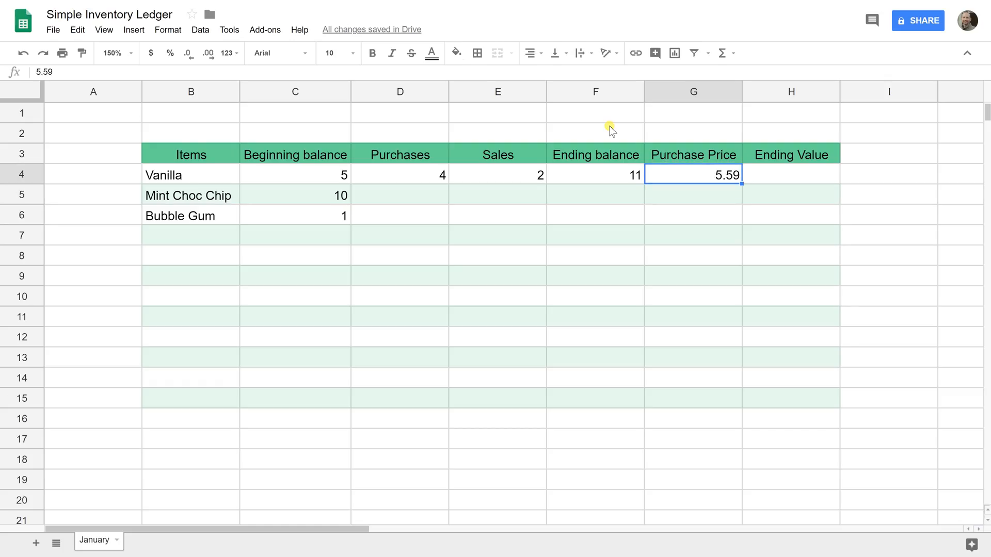
key("tab")
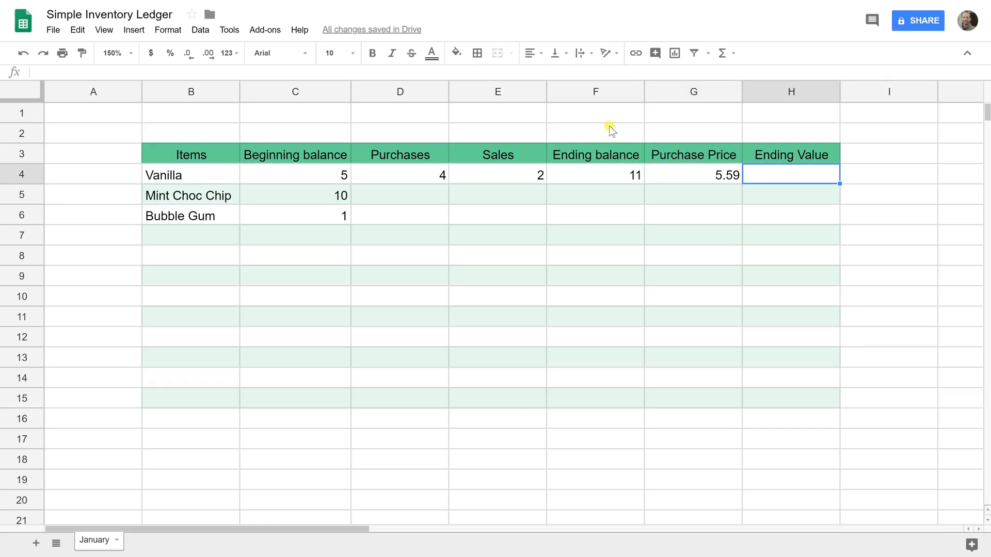
type("=")
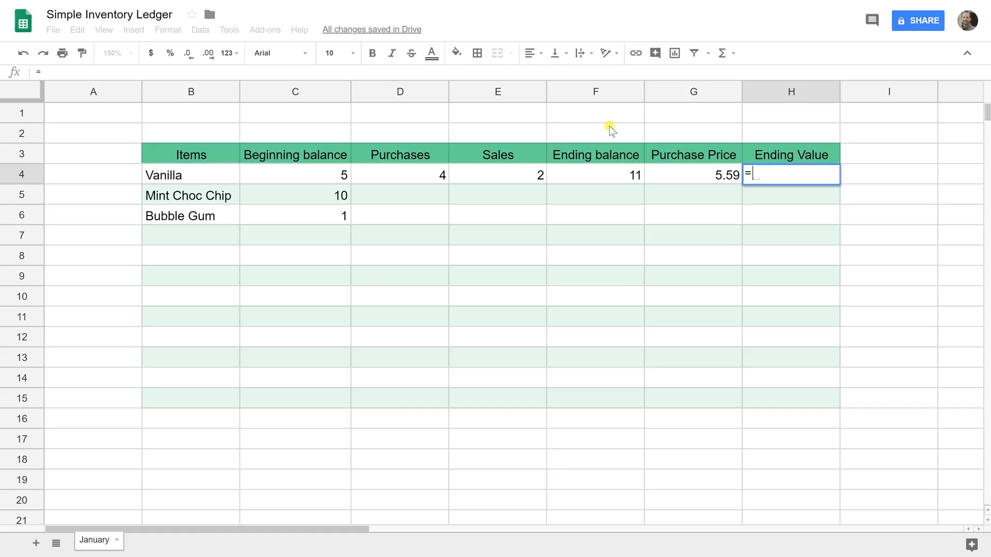
left_click(595, 176)
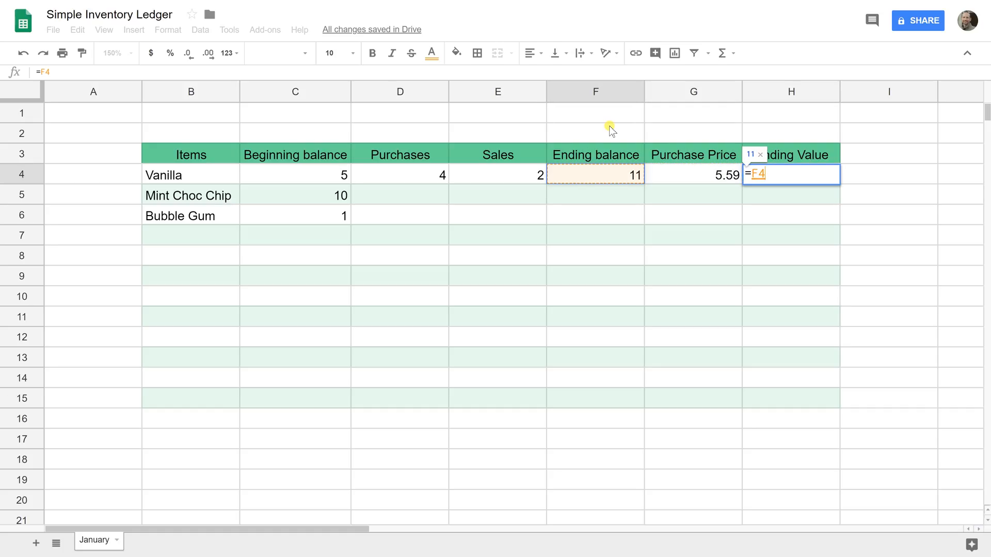
type("*")
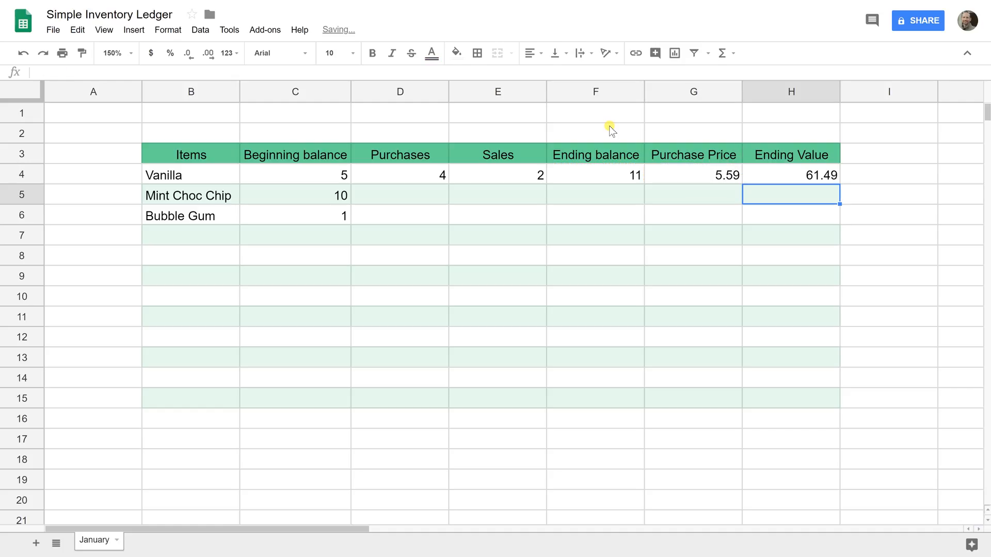
Step: Check Vanilla's purchase price and the ending value formula showing 61.49
left_click(790, 176)
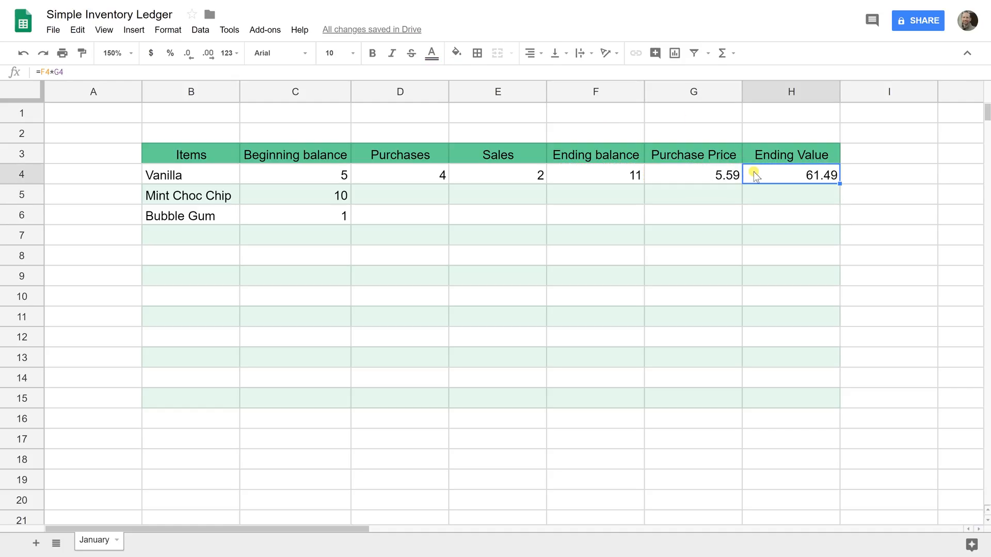
left_click(692, 175)
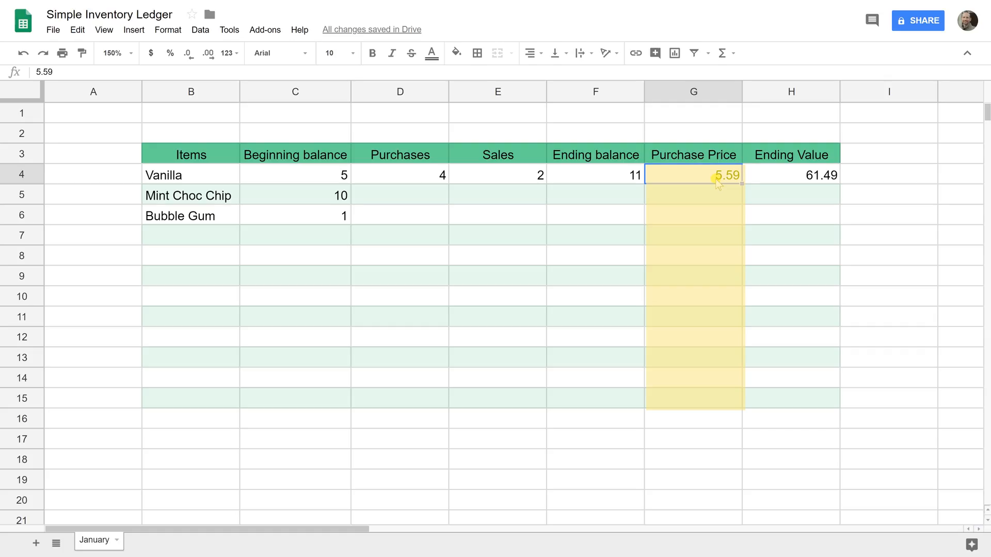
left_click(693, 174)
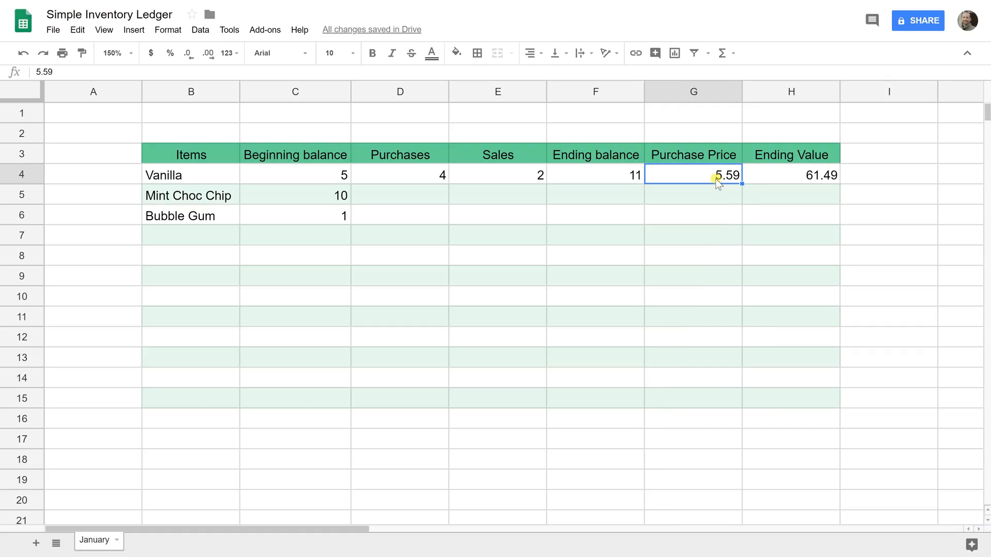
left_click(789, 176)
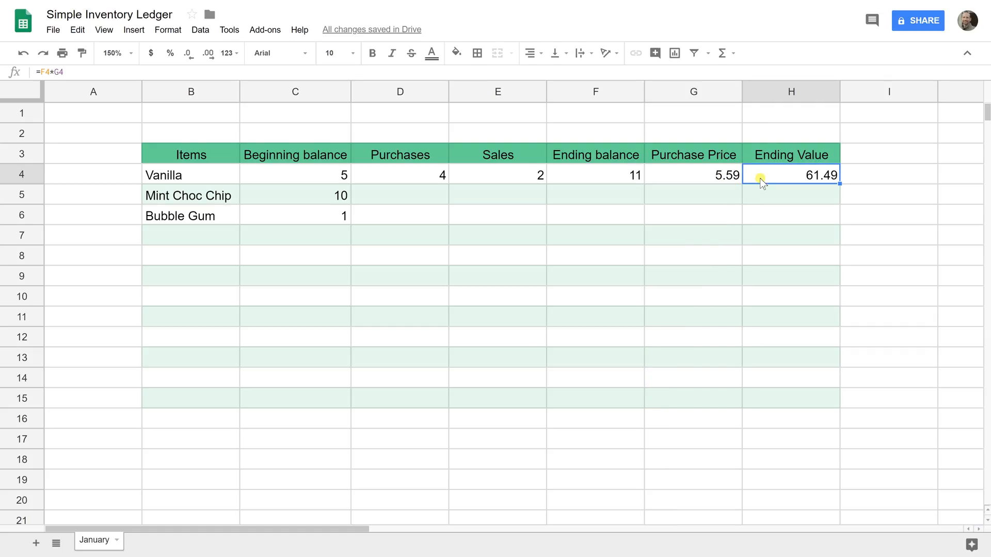
Step: Total the Ending Value column in H16 with a SUM over H4:H15, showing 61.49
left_click(790, 418)
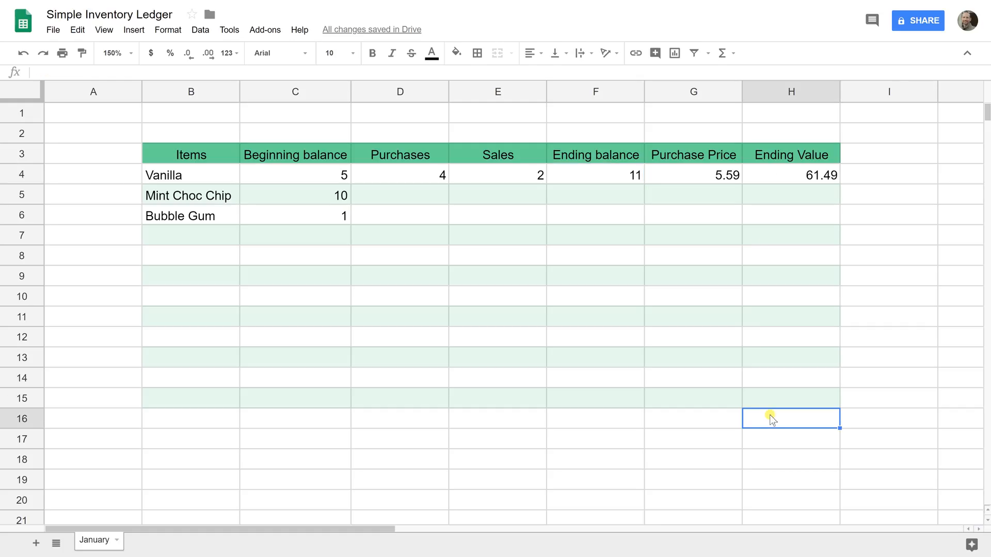
type("=")
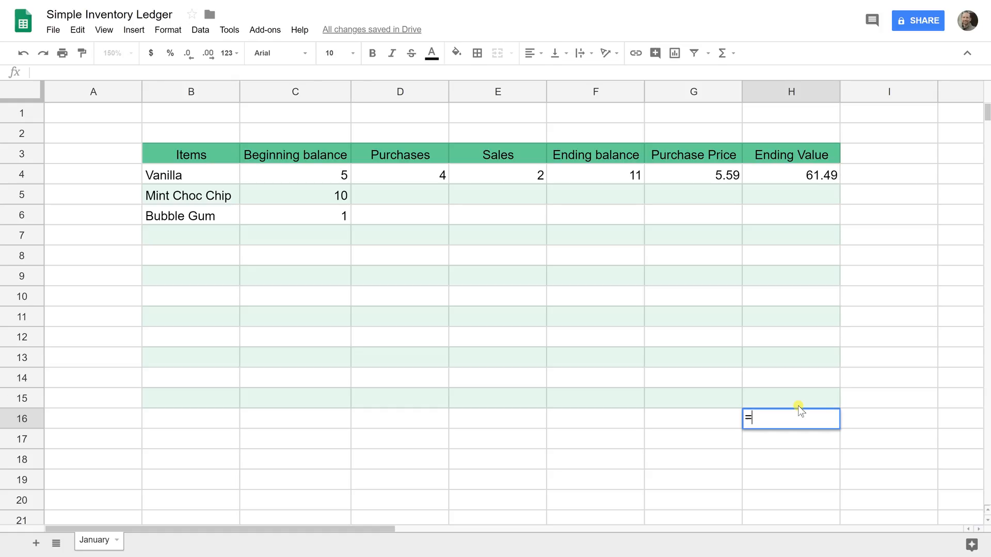
type("=")
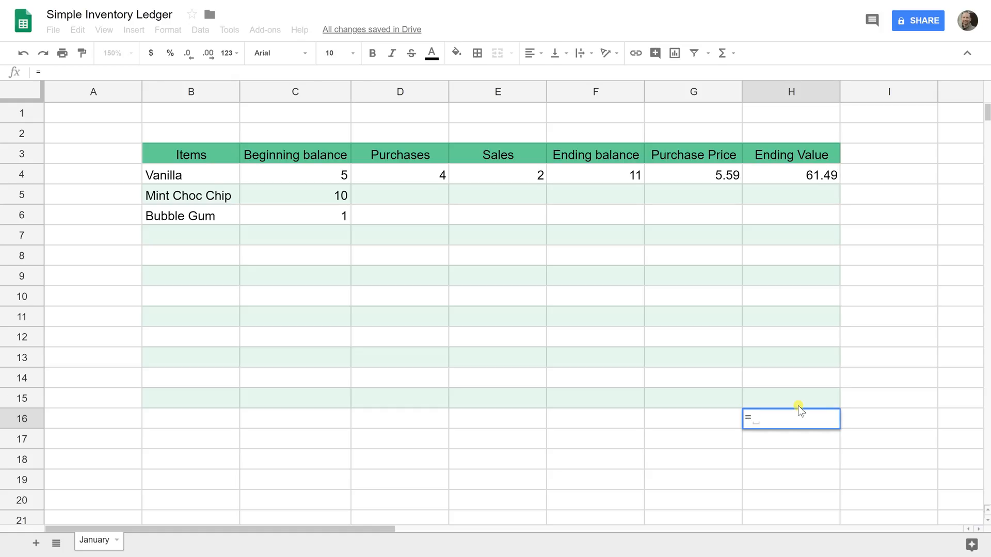
type("sum")
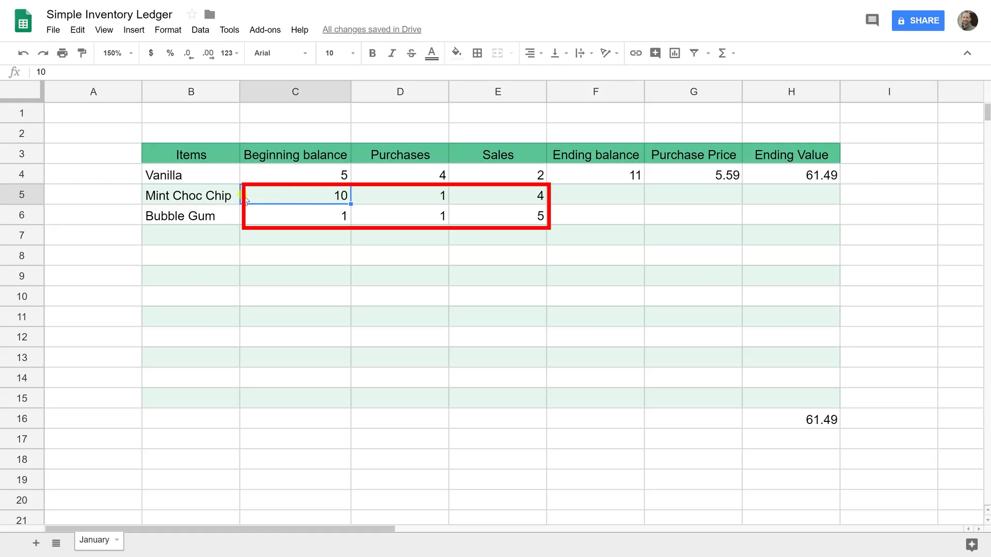
Step: Fill the =C4+D4+E4 and =F4*G4 formulas down through row 15
left_click(594, 175)
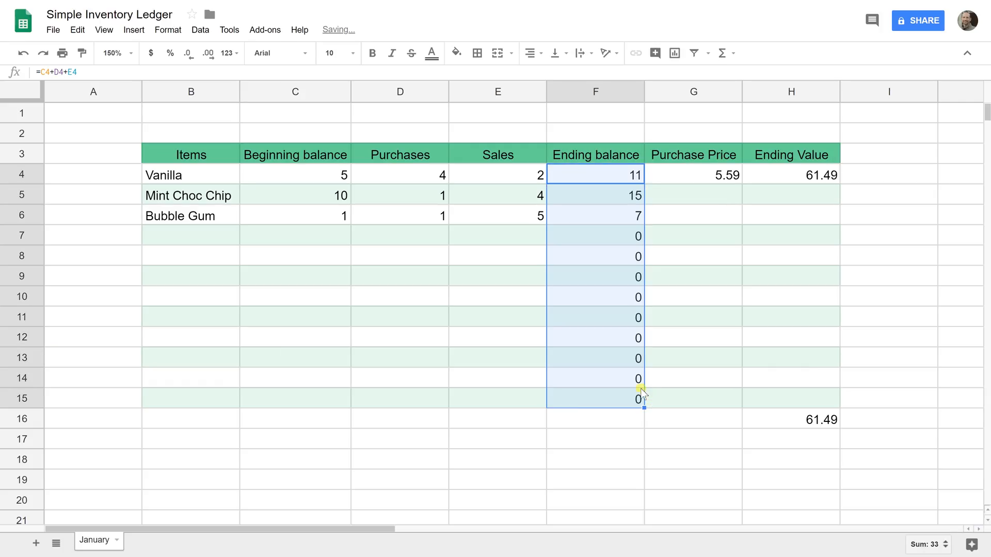
mouse_move(774, 176)
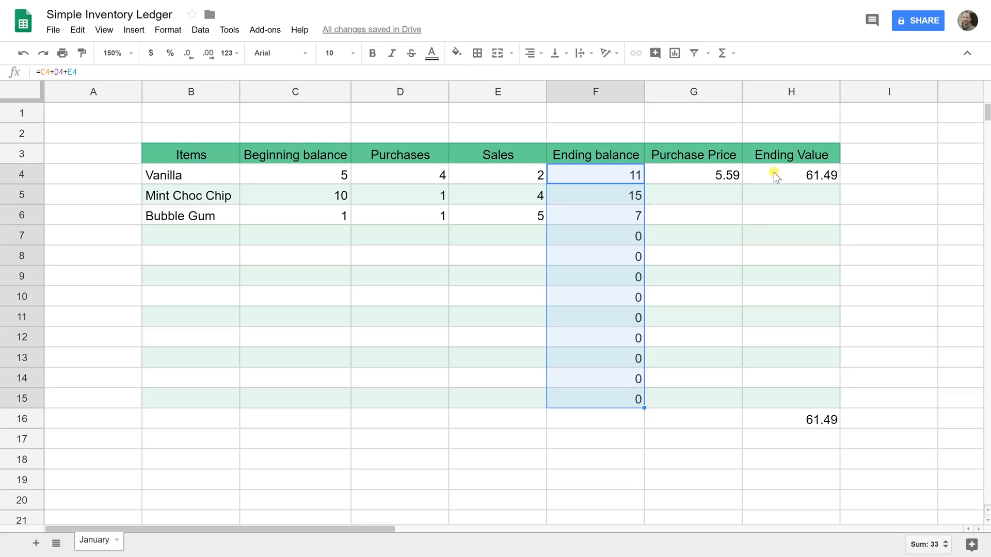
left_click(791, 176)
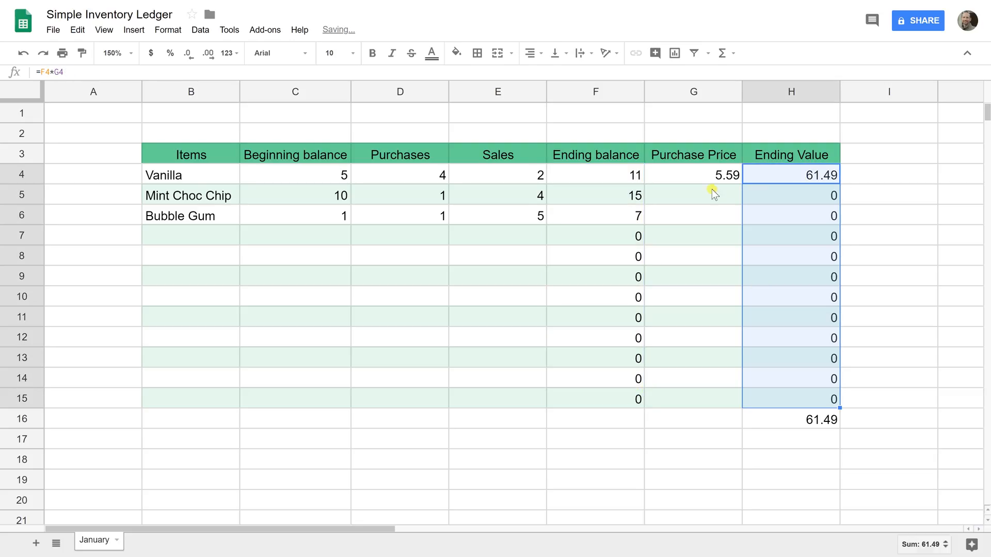
Step: Enter purchase prices 5.4 and 7.85 for Mint Choc Chip and Bubble Gum, total reaching 197.44
left_click(692, 195)
type("5.4")
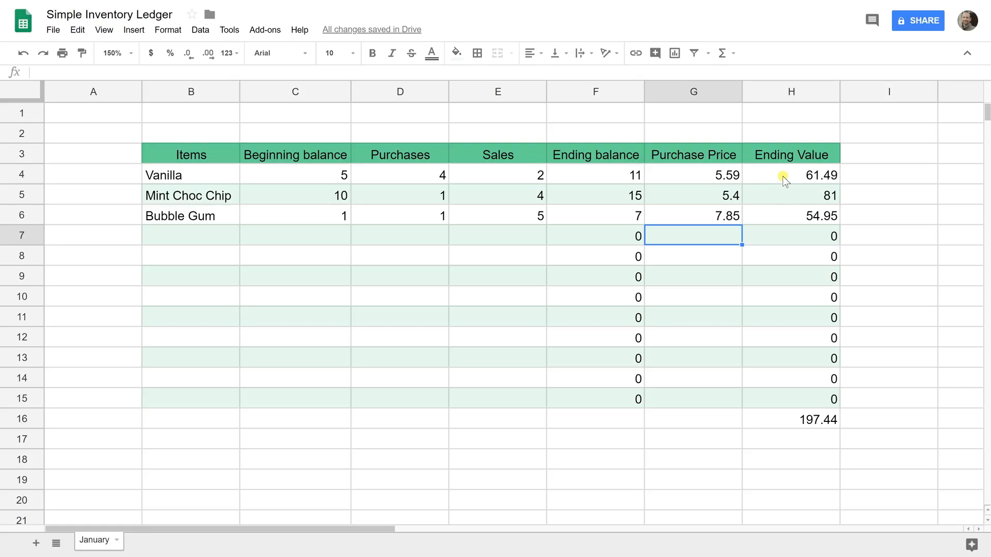
mouse_move(783, 187)
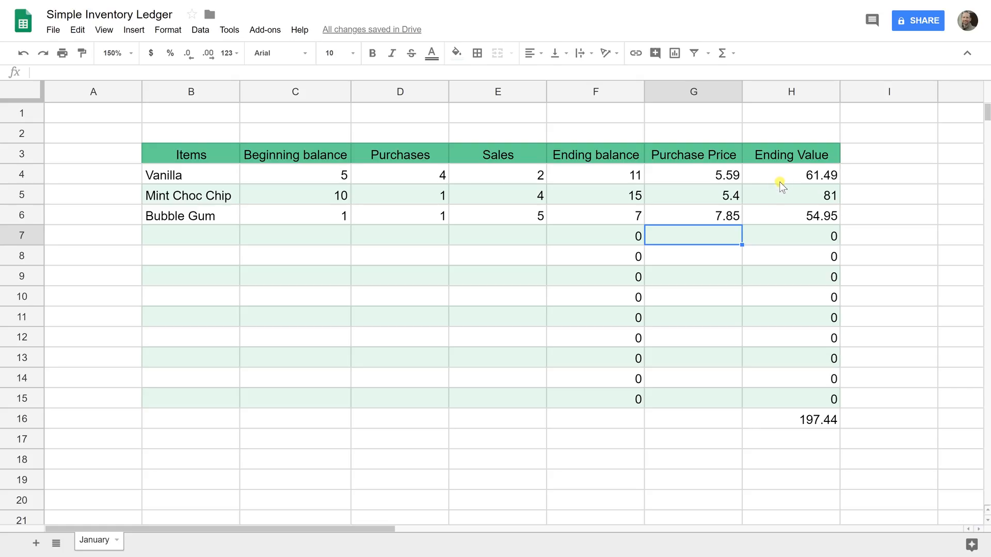
left_click(789, 419)
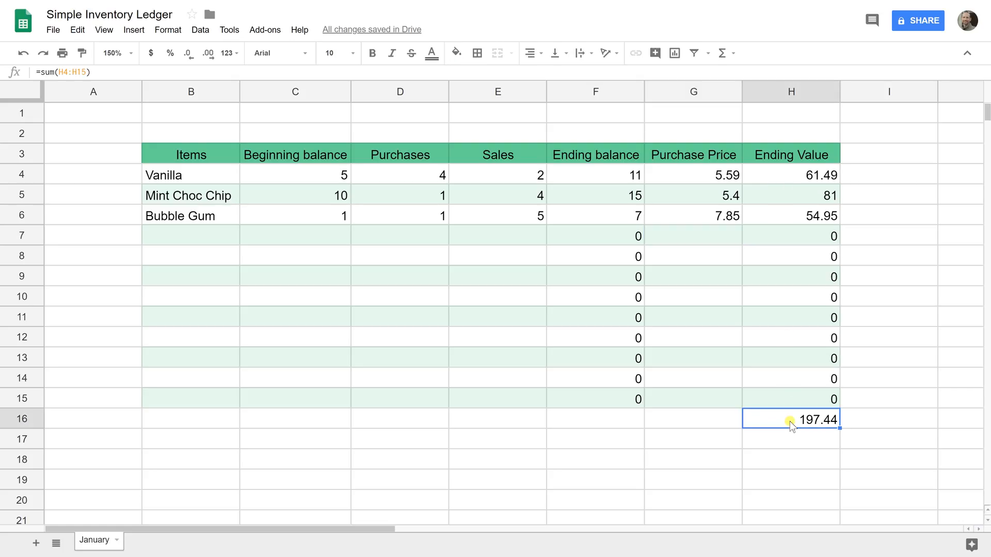
left_click(692, 175)
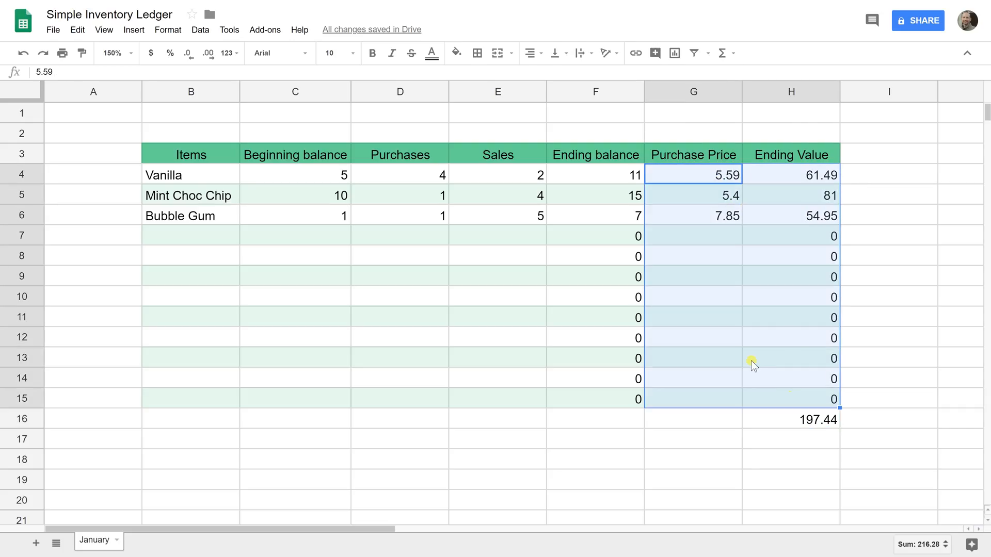
mouse_move(384, 61)
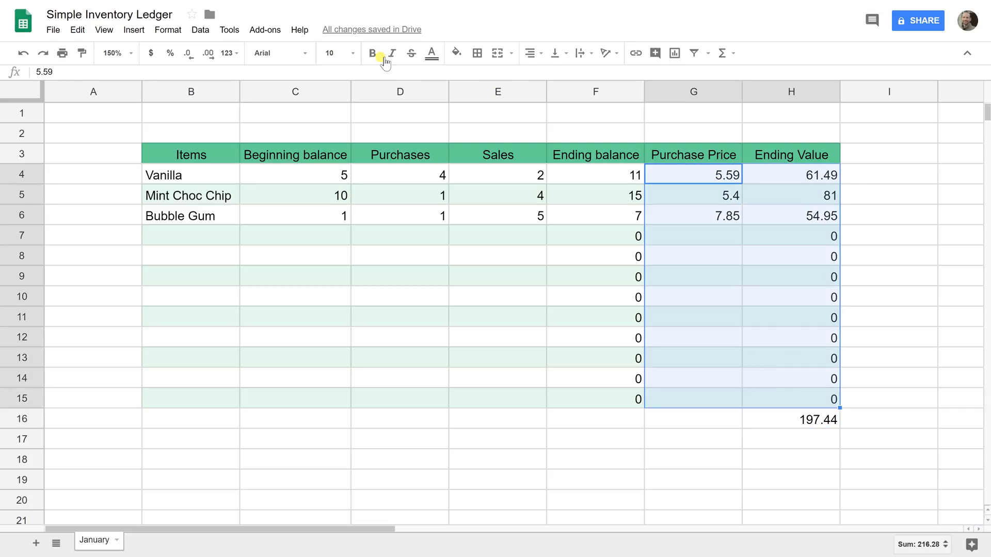
Step: Show G4:H15 with two decimals and add a bottom border under row 15 of the ledger
left_click(208, 52)
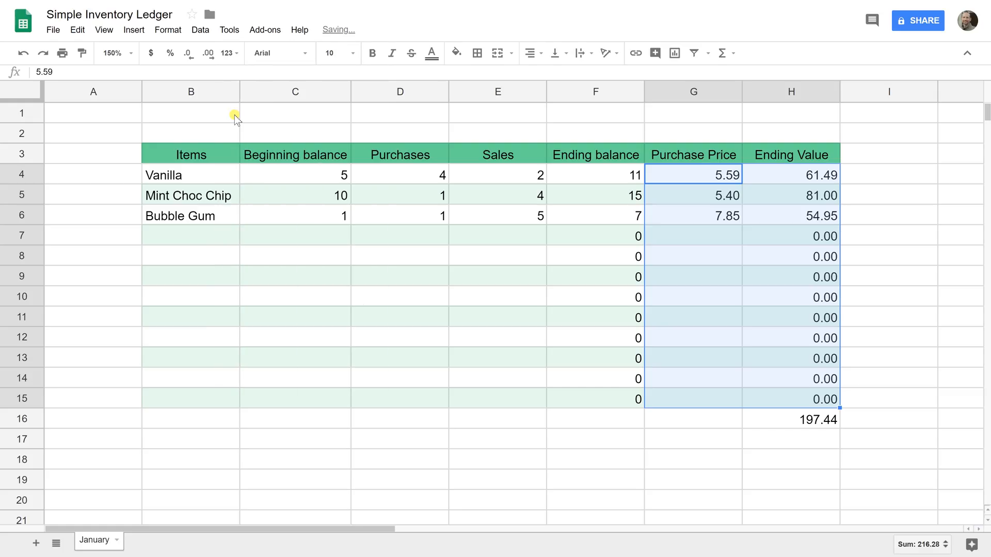
mouse_move(750, 217)
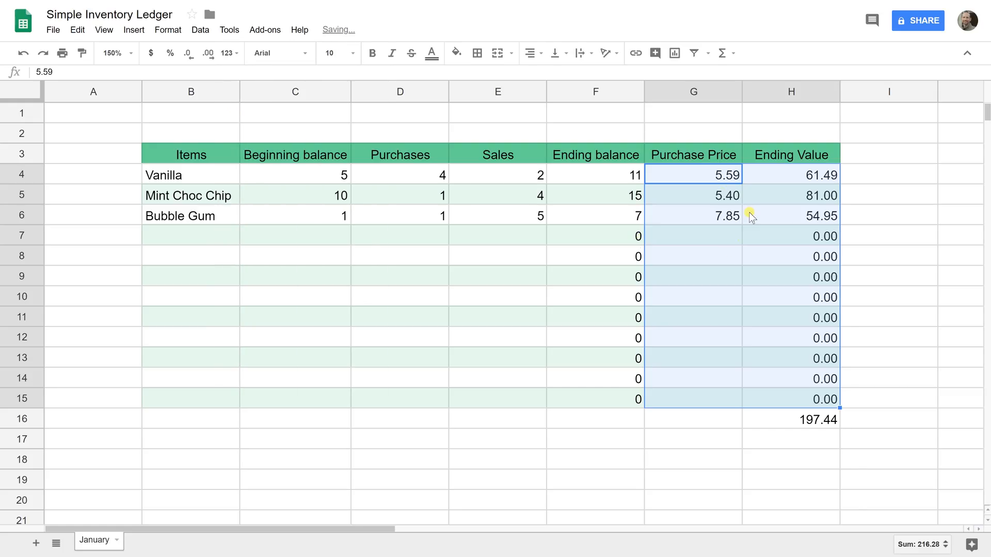
mouse_move(791, 220)
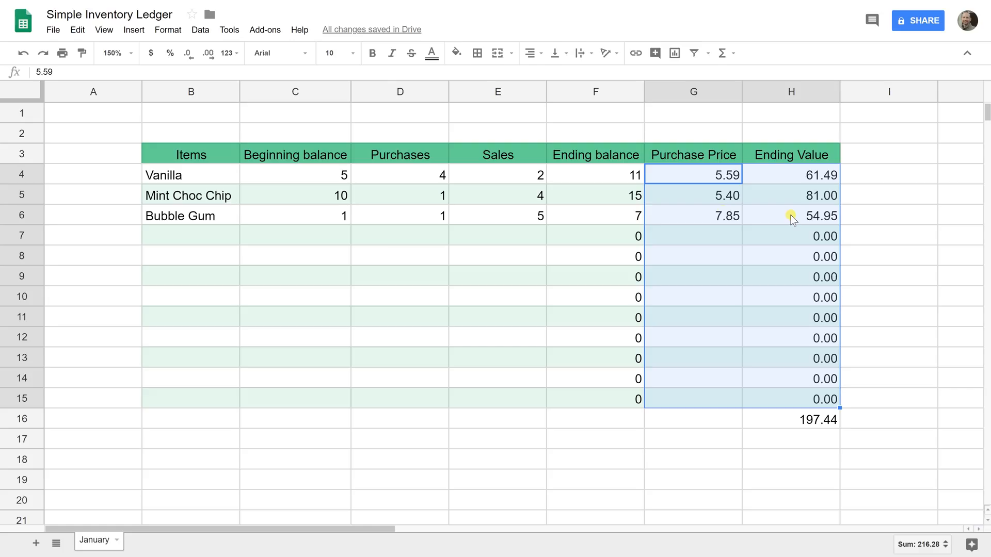
left_click(477, 53)
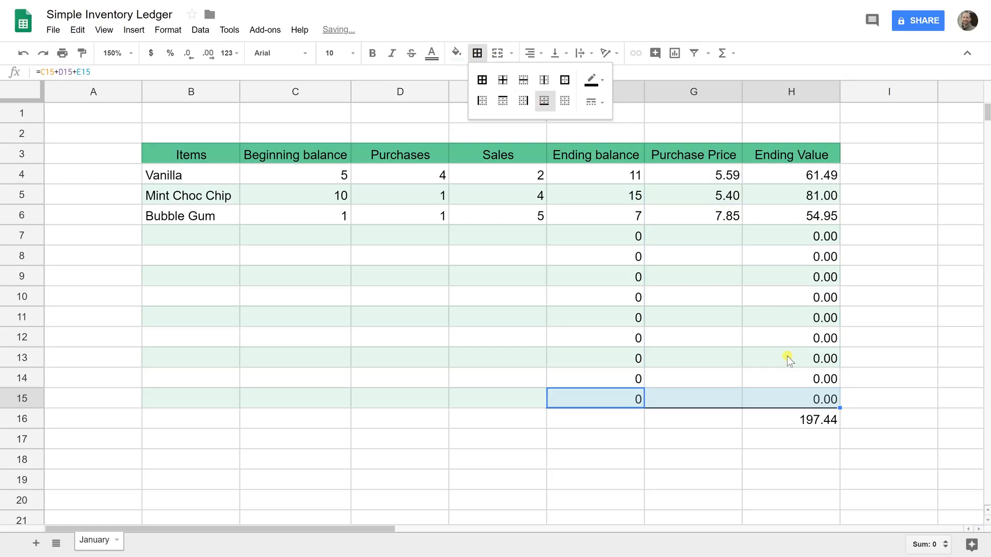
left_click(790, 419)
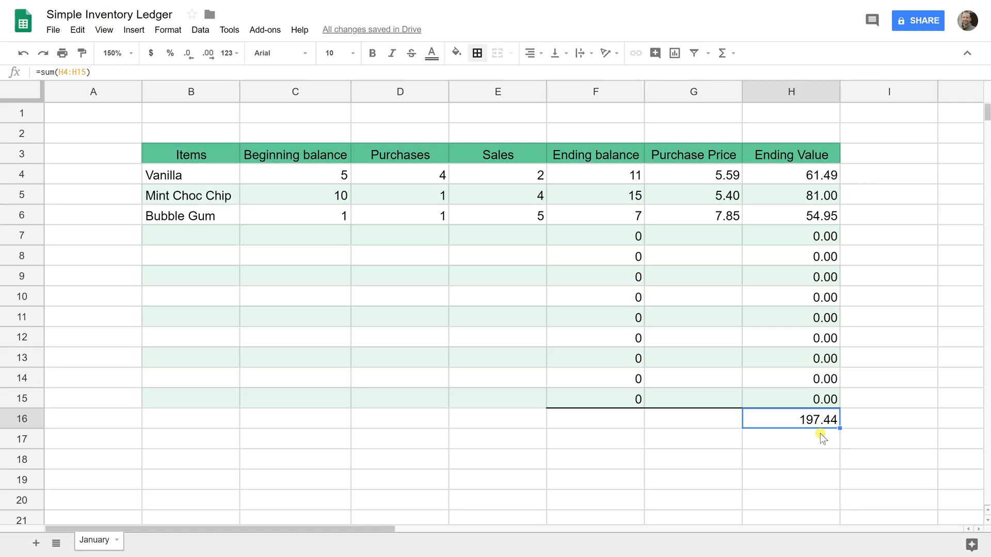
mouse_move(820, 437)
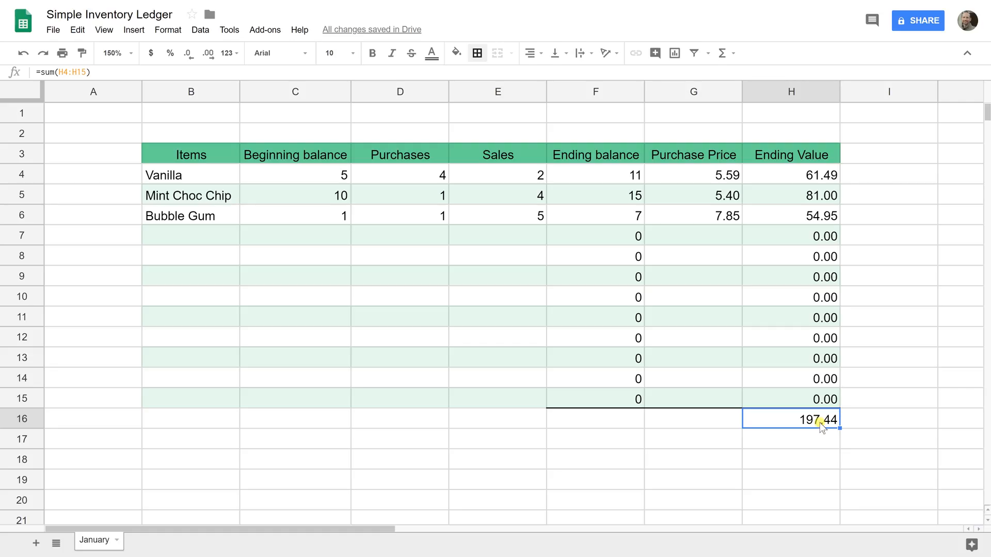
left_click(294, 236)
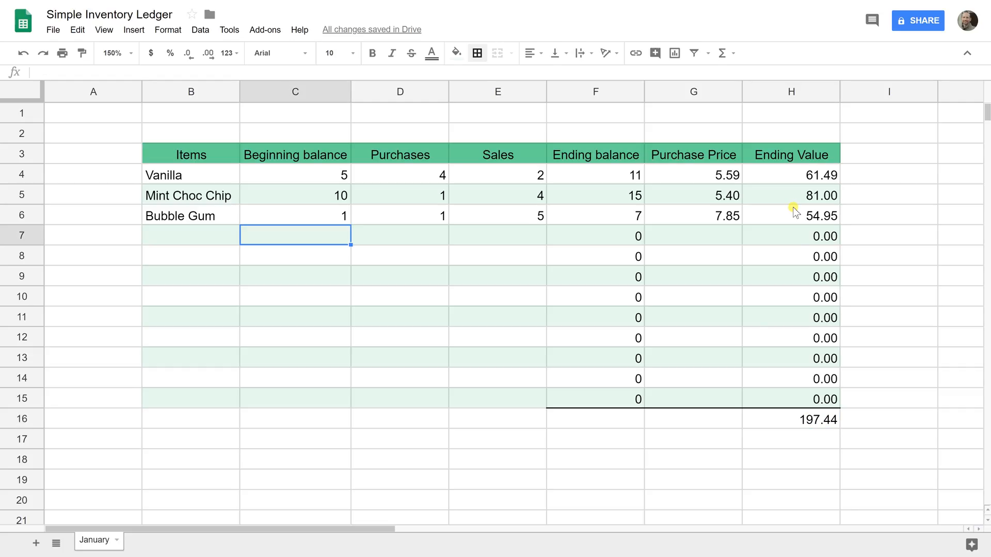
mouse_move(648, 249)
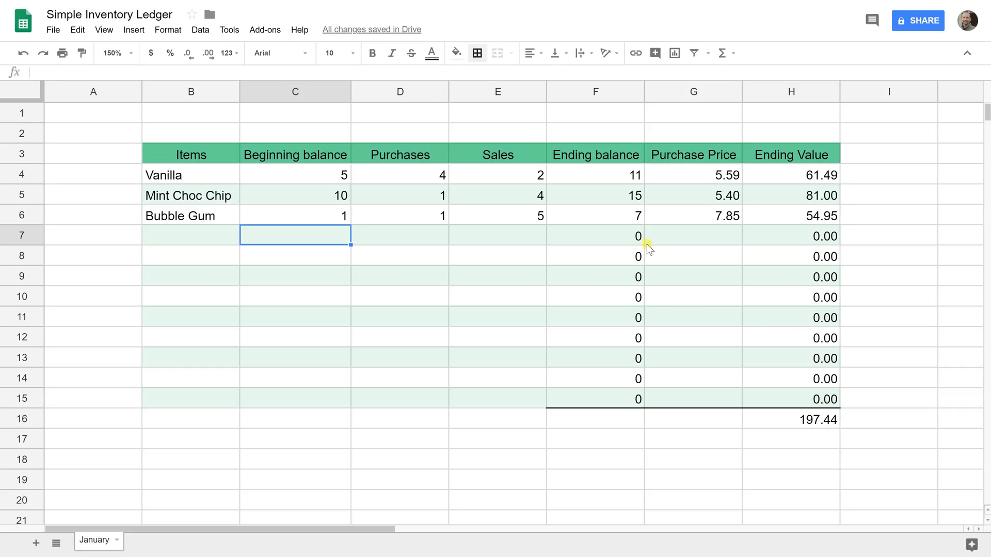
mouse_move(592, 207)
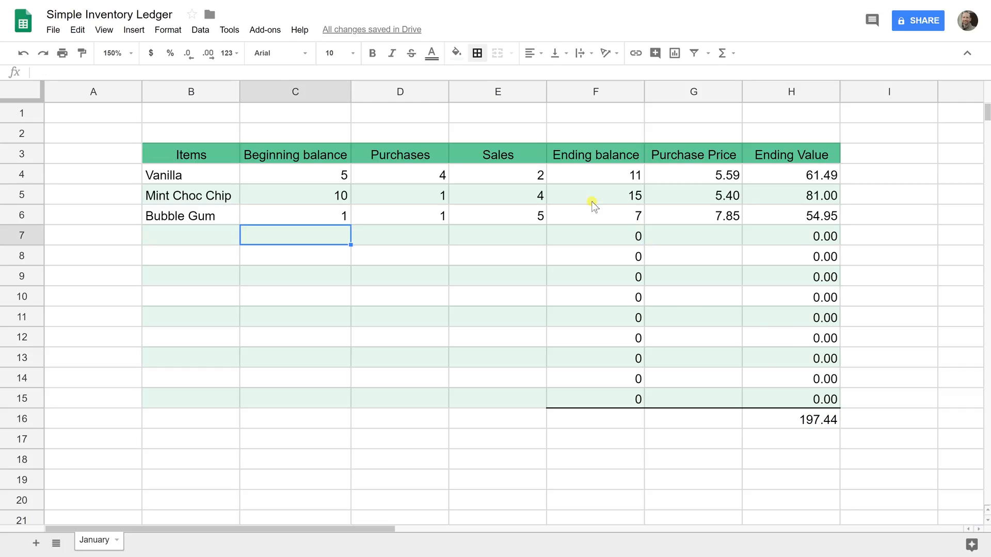
left_click(398, 175)
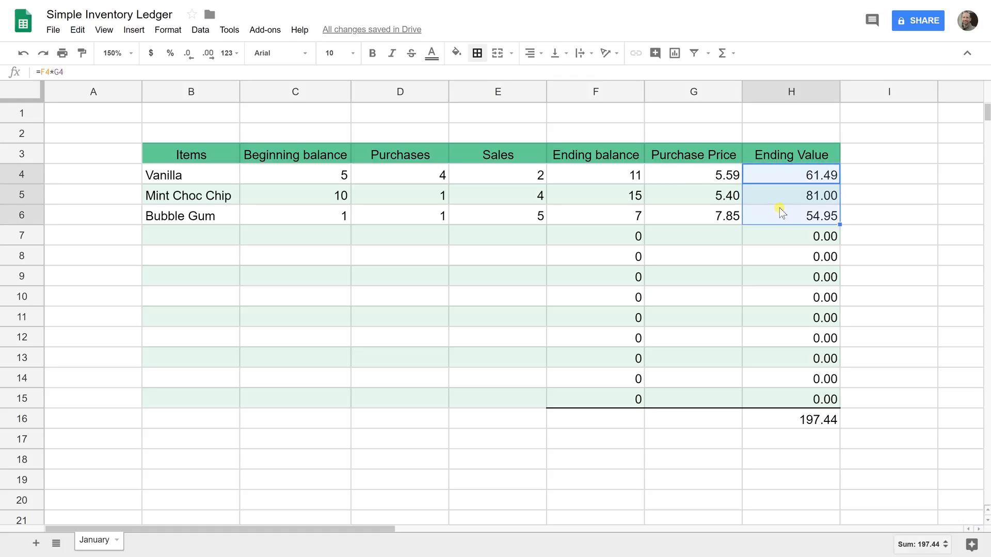
left_click(887, 154)
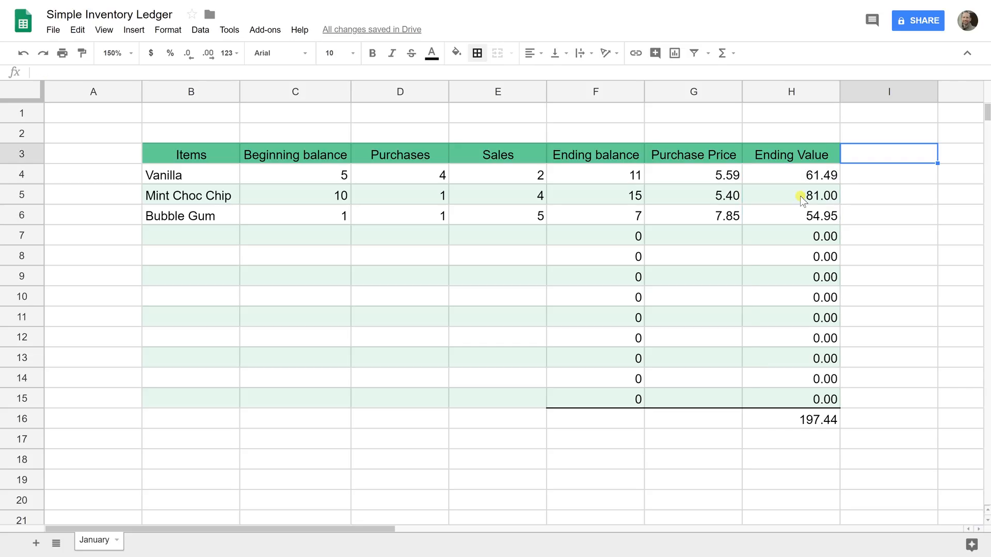
left_click(791, 195)
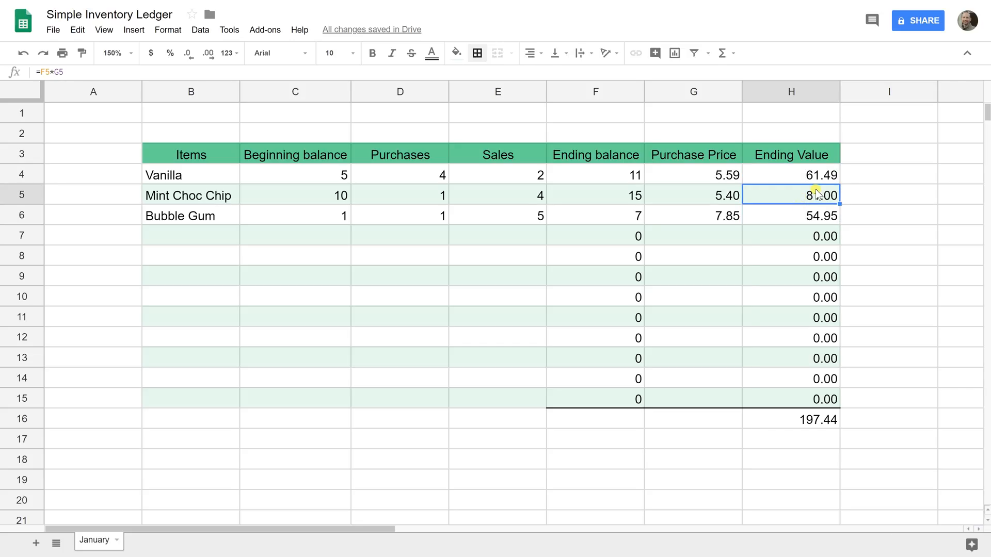
left_click(887, 154)
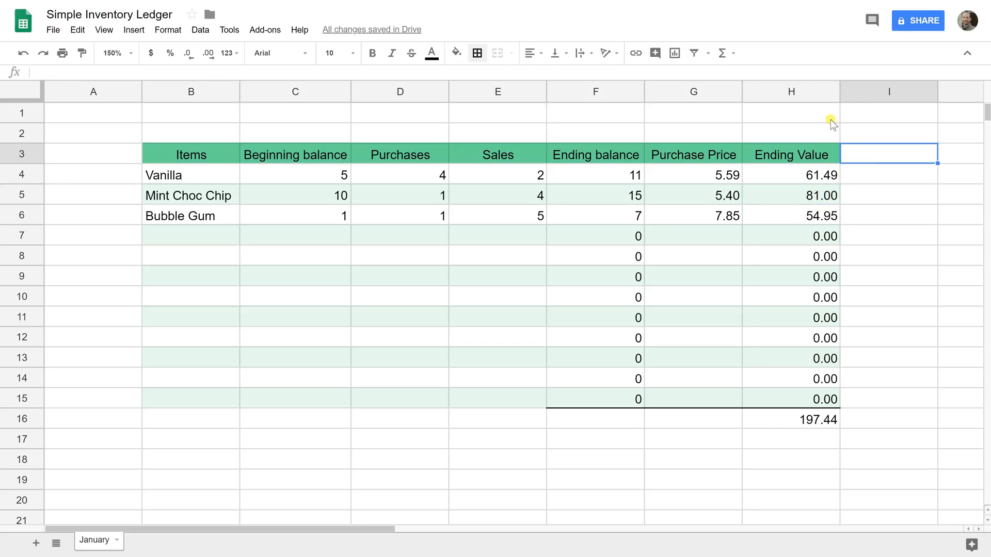
Step: Add Physical Count, Purchase and Actual Value headings after the ledger columns
type("Physical Count")
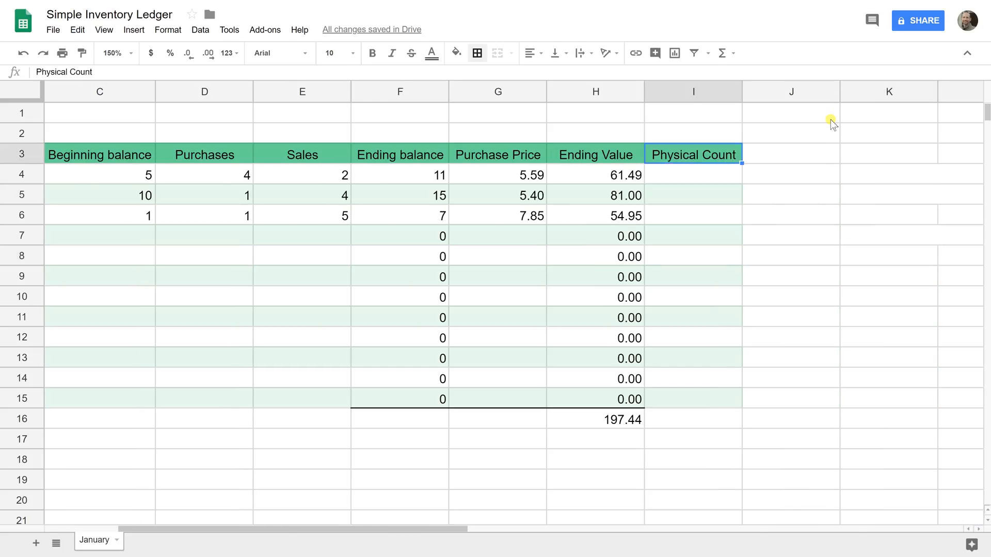
type("Purchase")
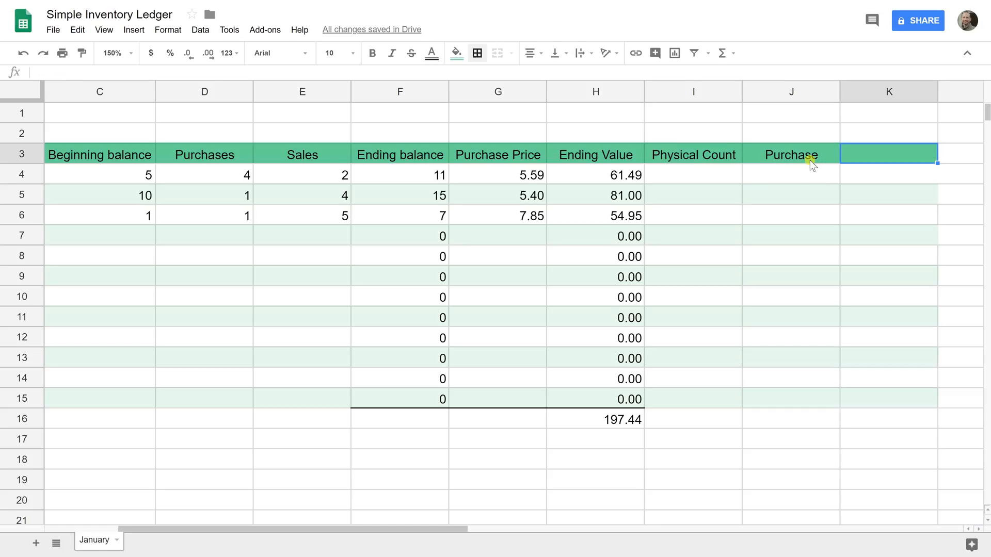
type("Actual")
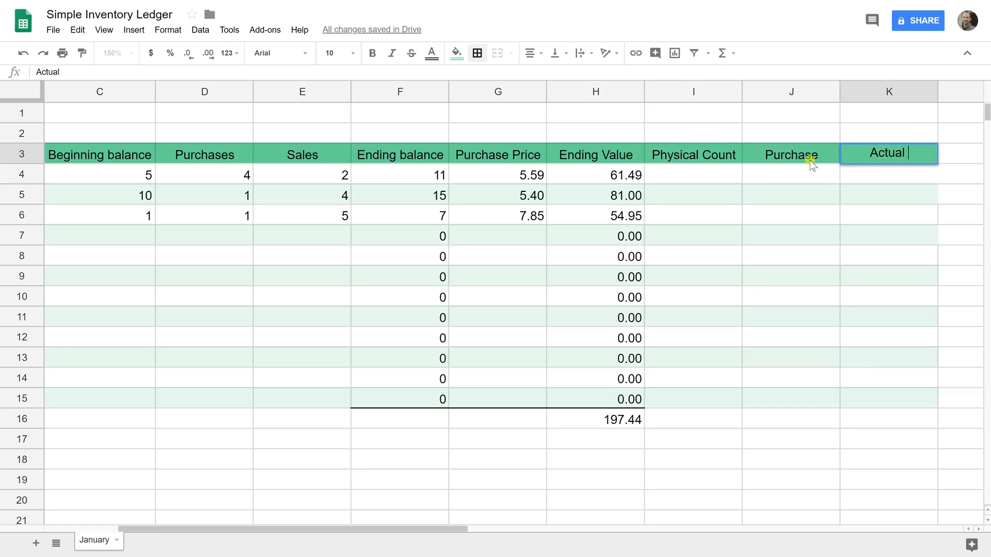
type("Value")
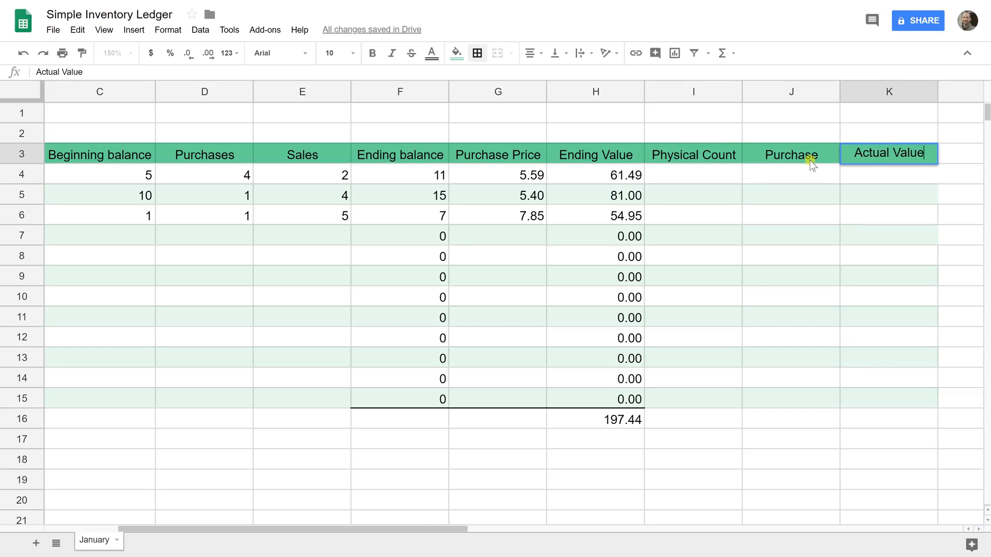
key("Enter")
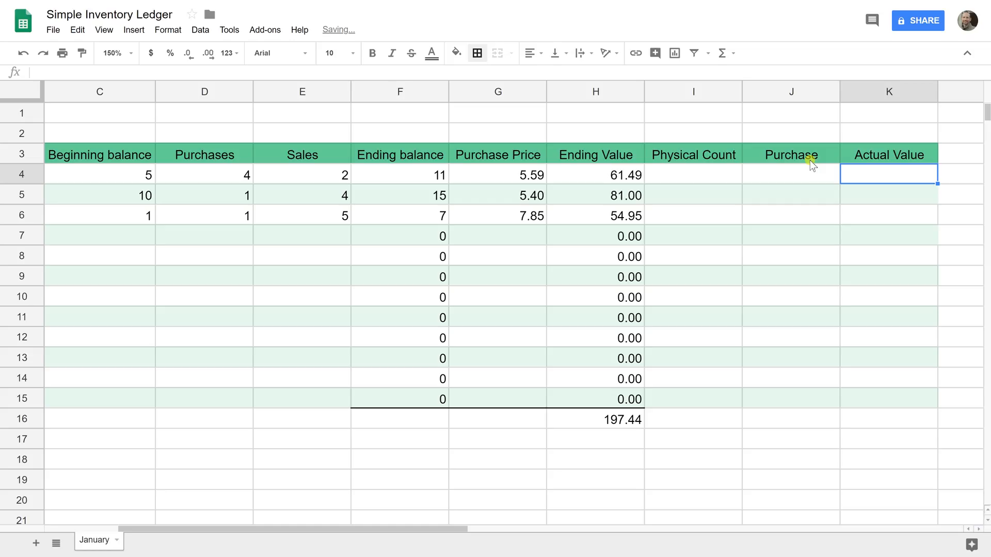
Step: Enter physical counts 10, 15 and 7 and pick January's purchase prices to copy
left_click(692, 174)
type("10")
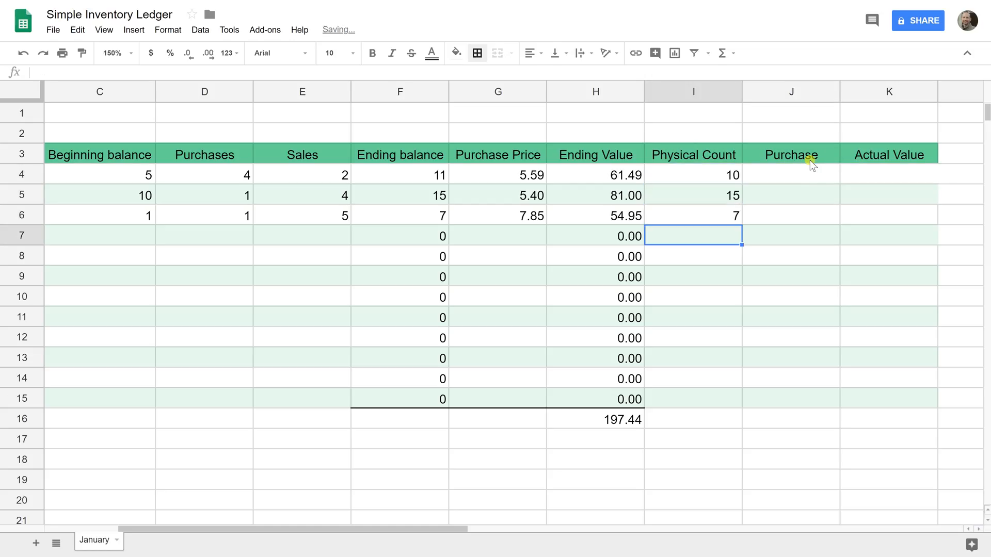
left_click(498, 175)
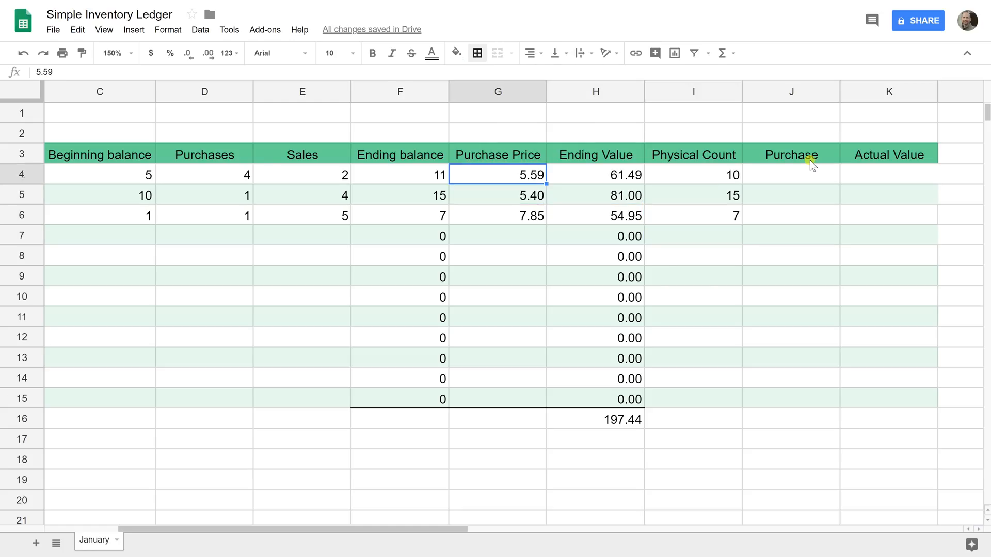
Step: Paste prices 5.59, 5.40, 7.85 into Purchase and Actual Value formulas =I4*J4 totalling 191.85
left_click(789, 175)
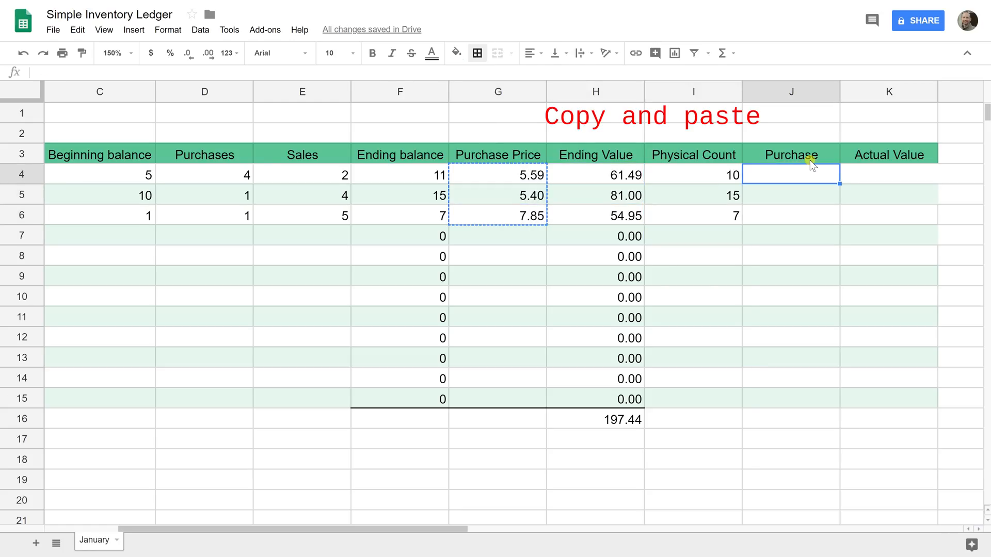
left_click(693, 175)
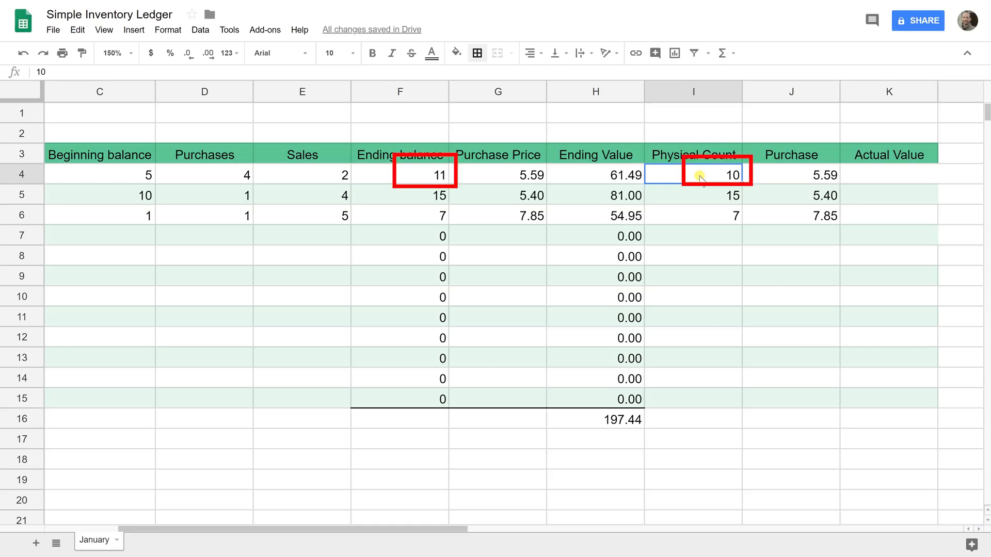
left_click(594, 175)
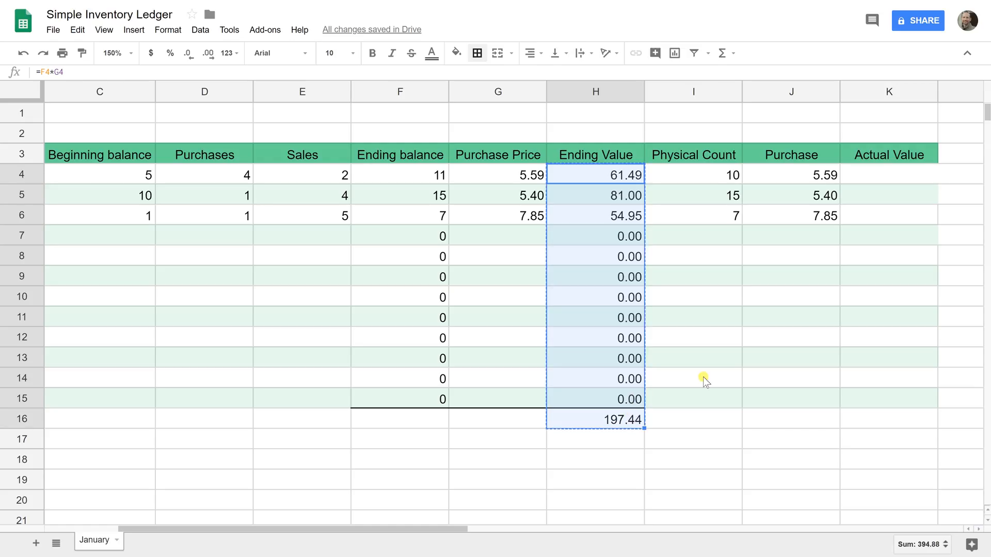
left_click(887, 175)
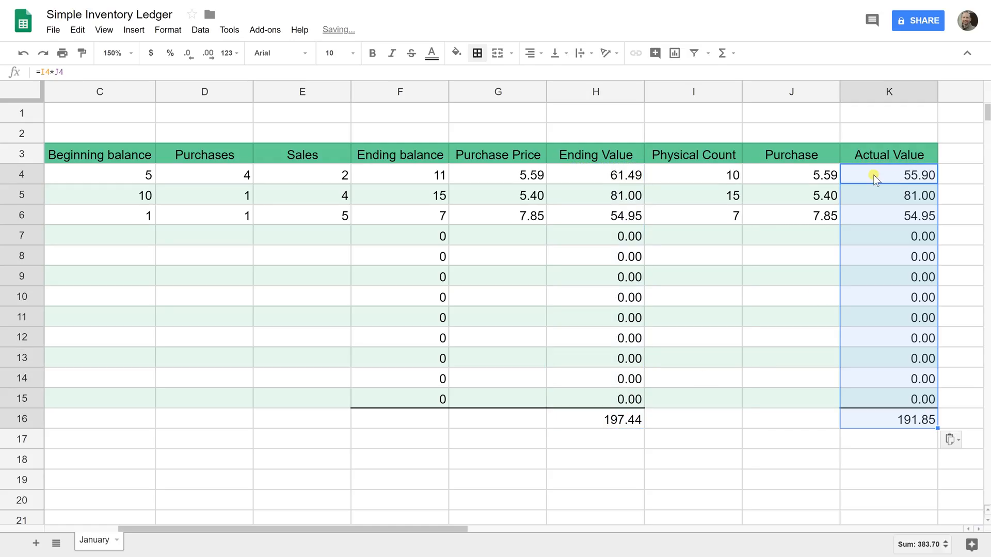
left_click(693, 175)
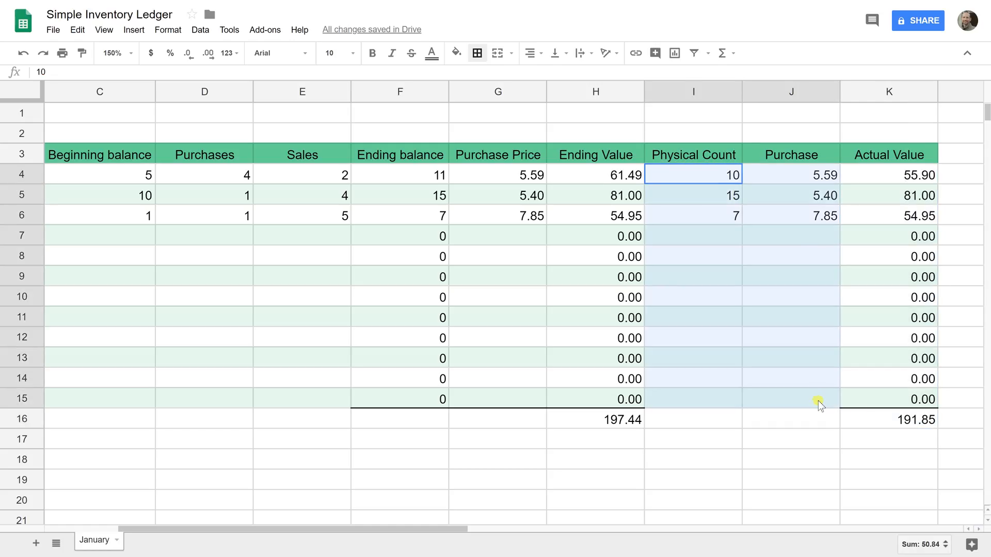
left_click(888, 418)
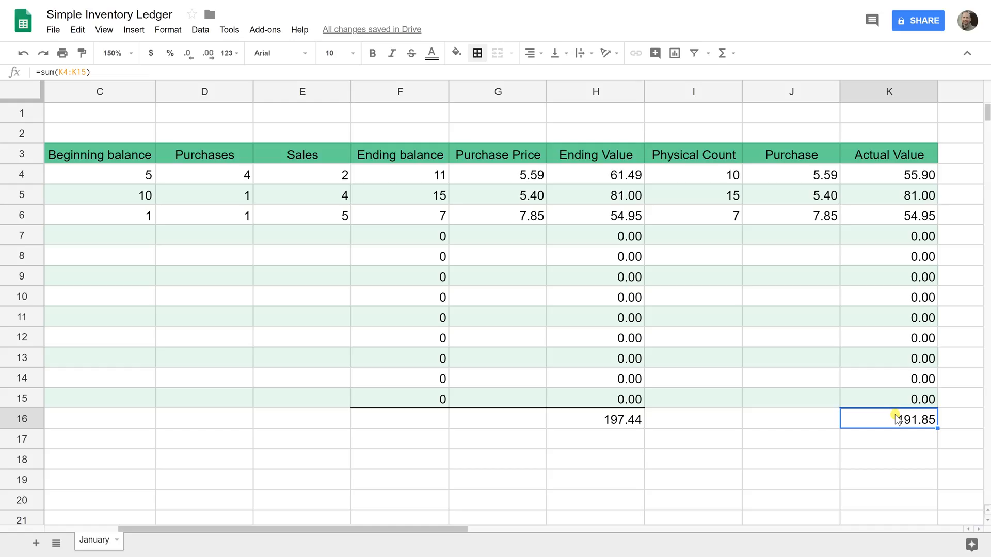
mouse_move(819, 422)
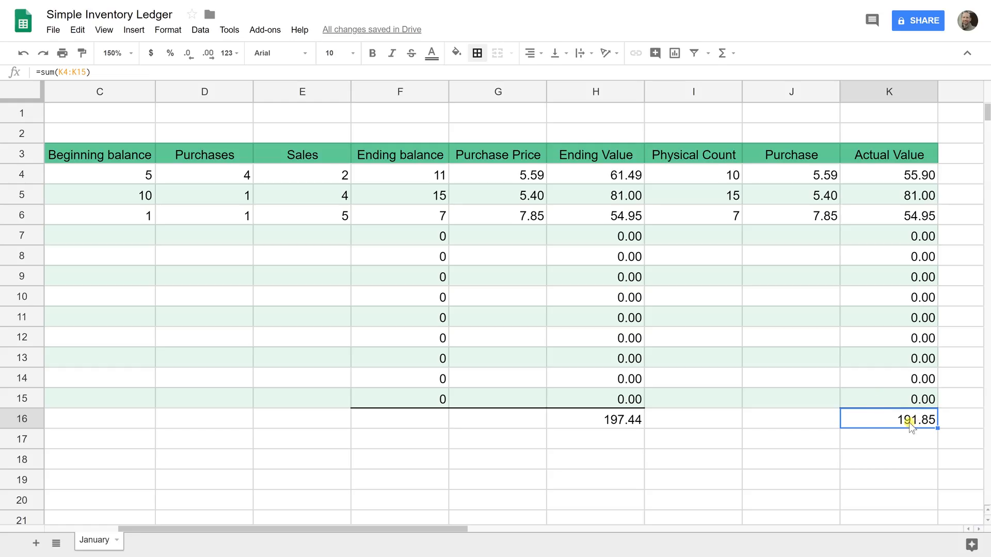
mouse_move(910, 443)
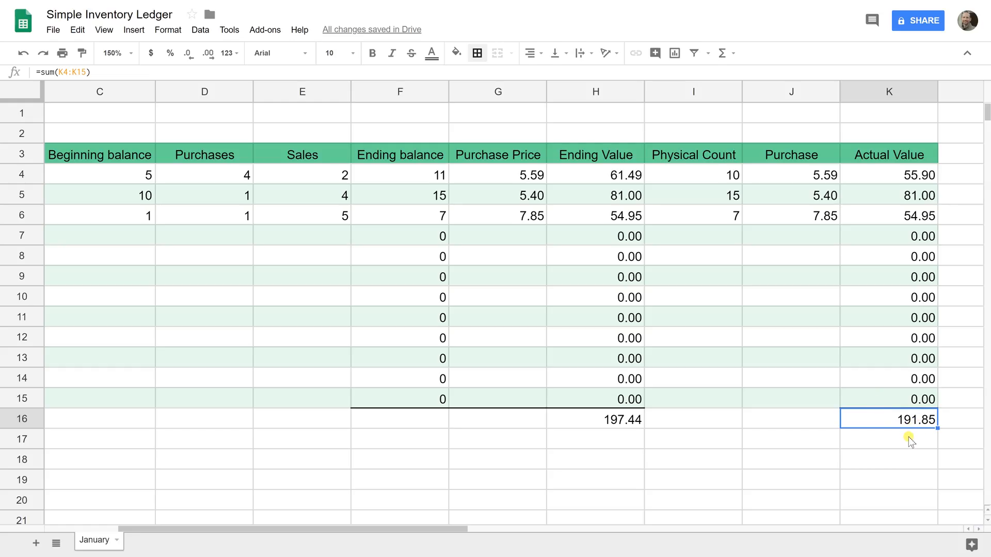
left_click(888, 439)
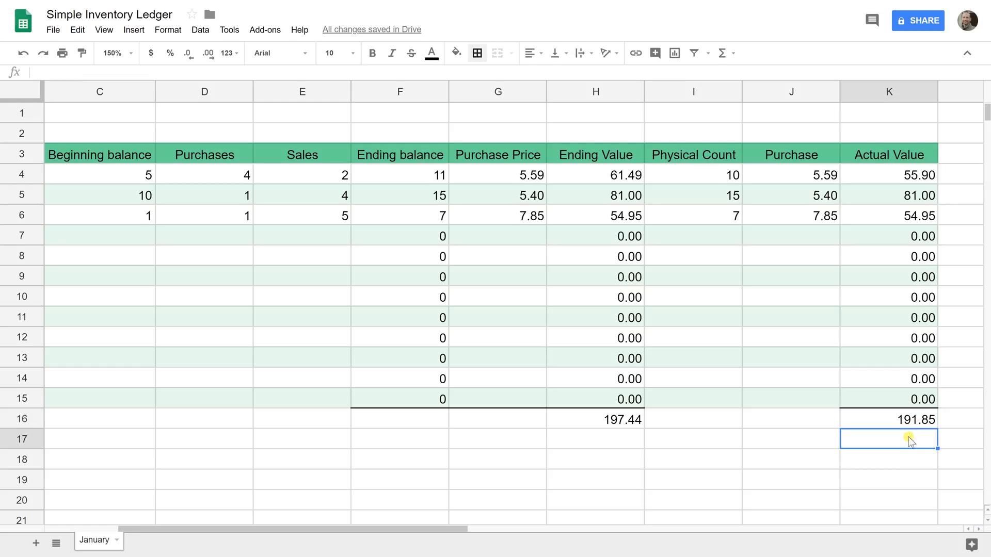
left_click(889, 419)
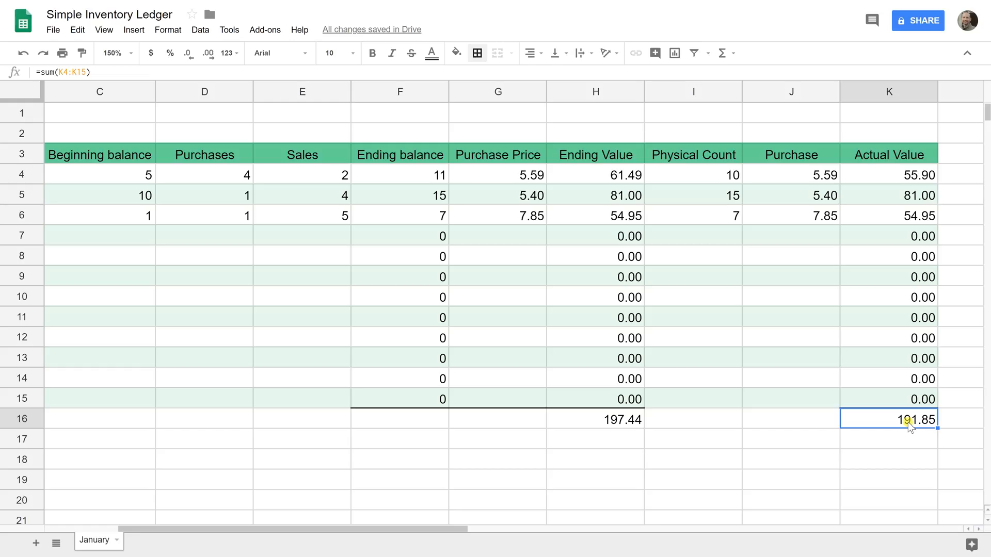
left_click(399, 398)
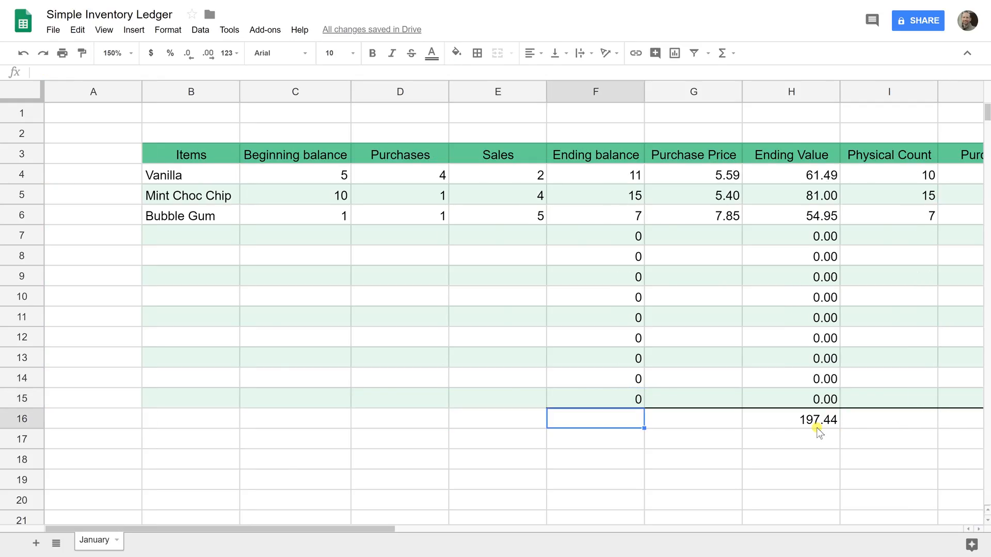
Step: Duplicate the January sheet into a second tab carrying the full ledger
scroll("right", 3)
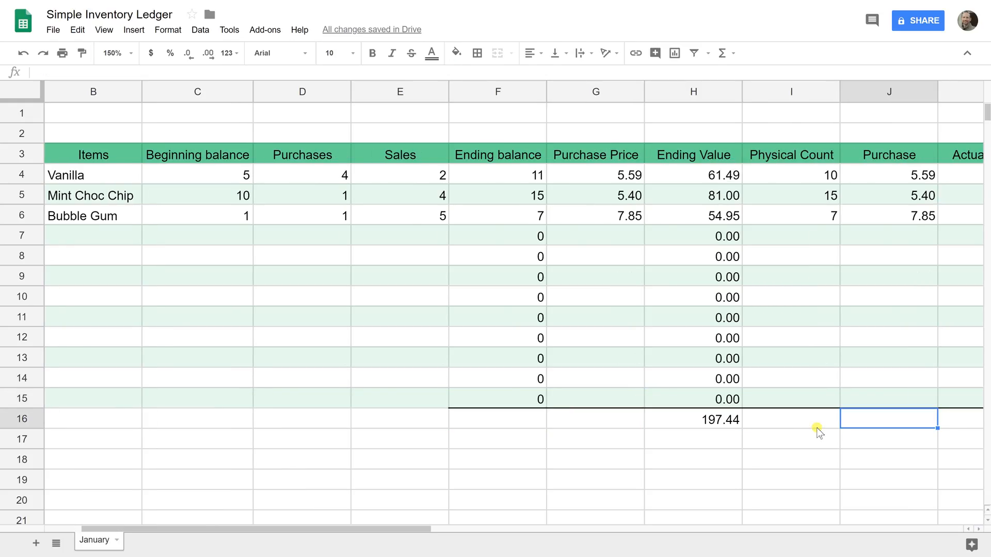
mouse_move(103, 461)
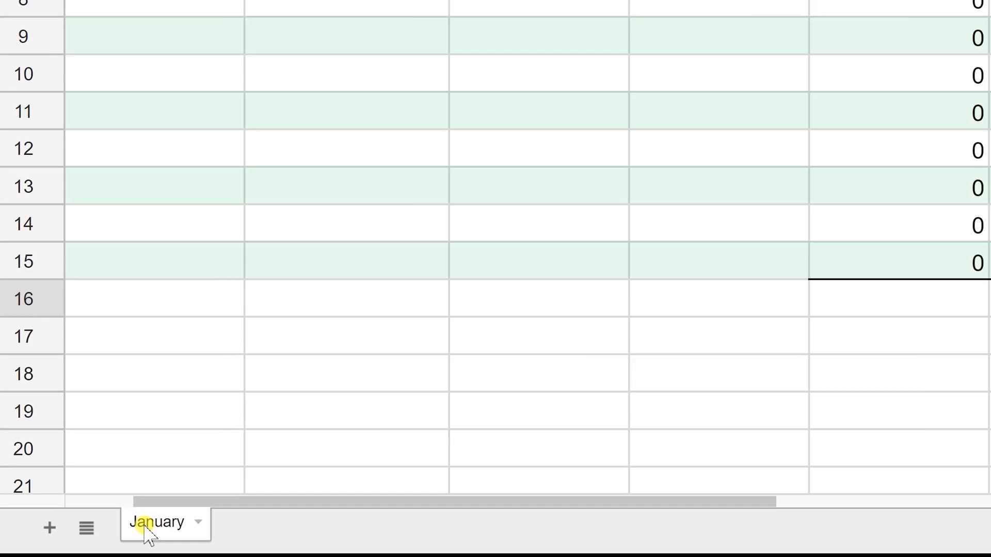
mouse_move(185, 536)
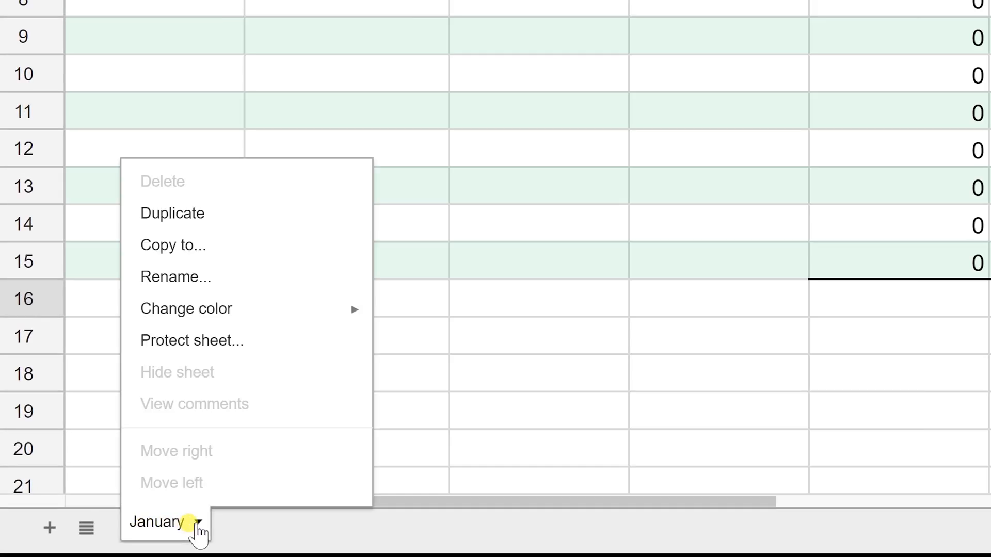
mouse_move(190, 215)
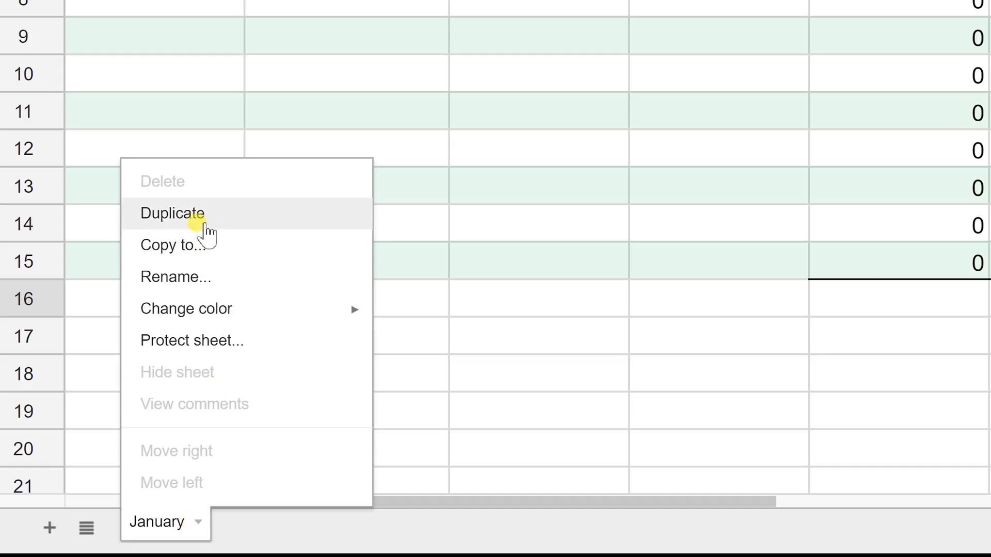
left_click(172, 213)
type("February")
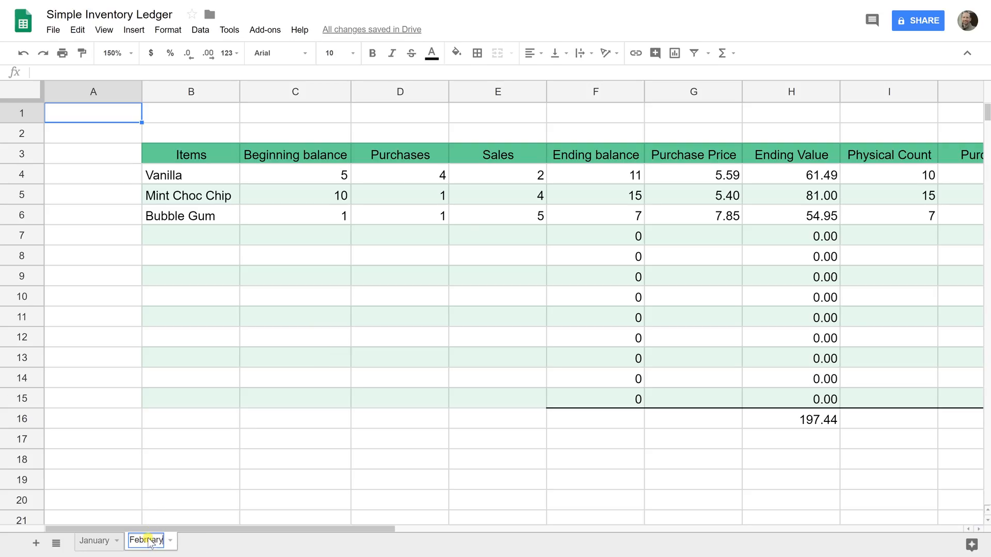
mouse_move(184, 184)
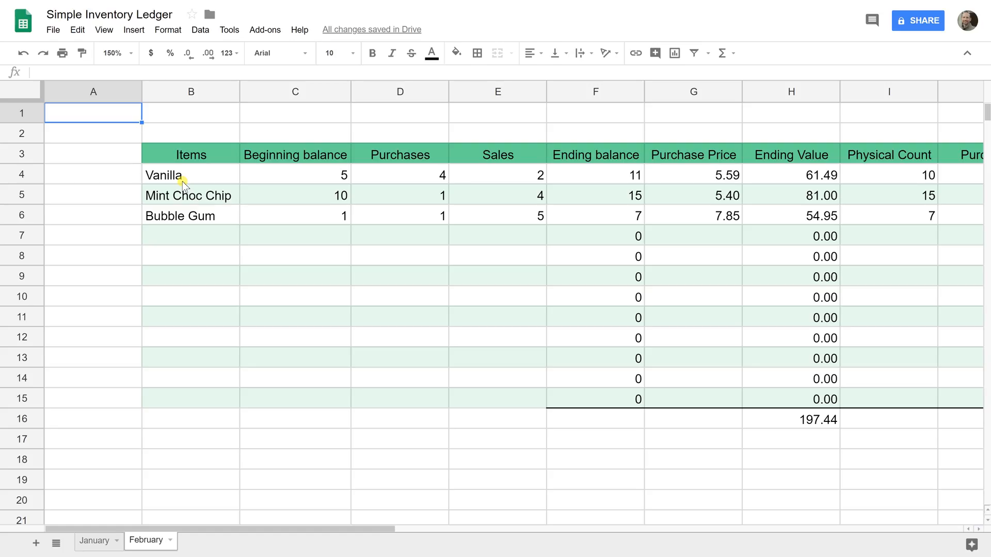
Step: Review February's copied item names Vanilla through Bubble Gum and their beginning balances
left_click(190, 175)
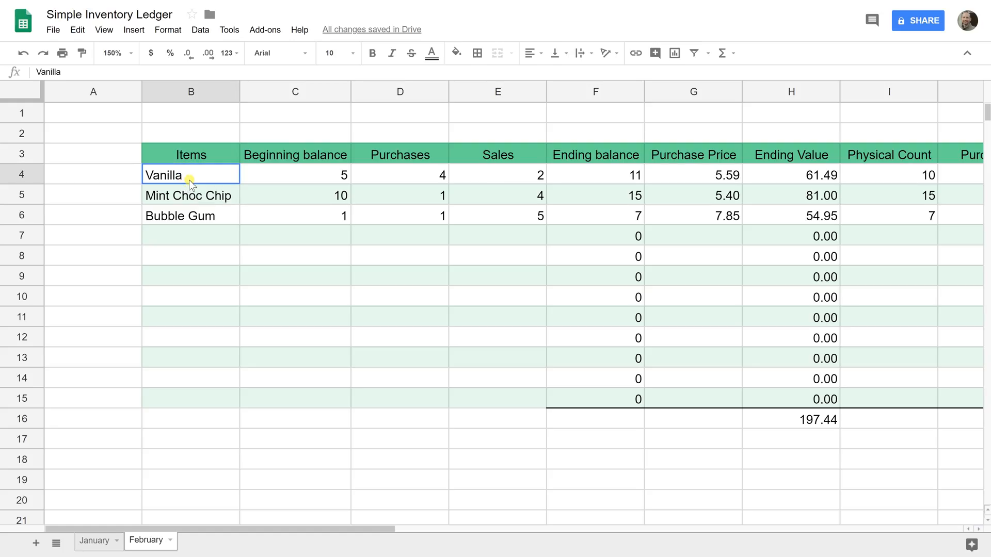
left_click_drag(190, 175, 190, 215)
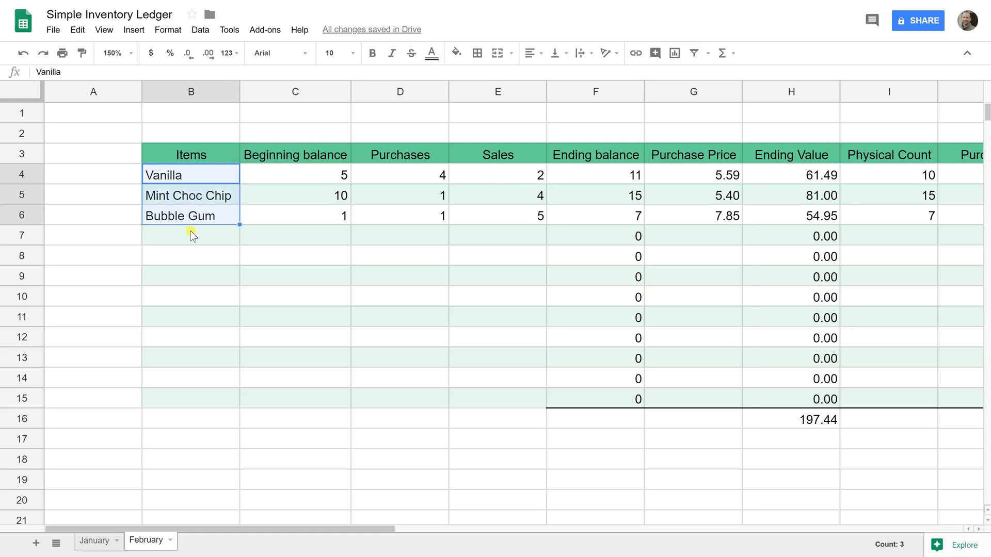
left_click(190, 235)
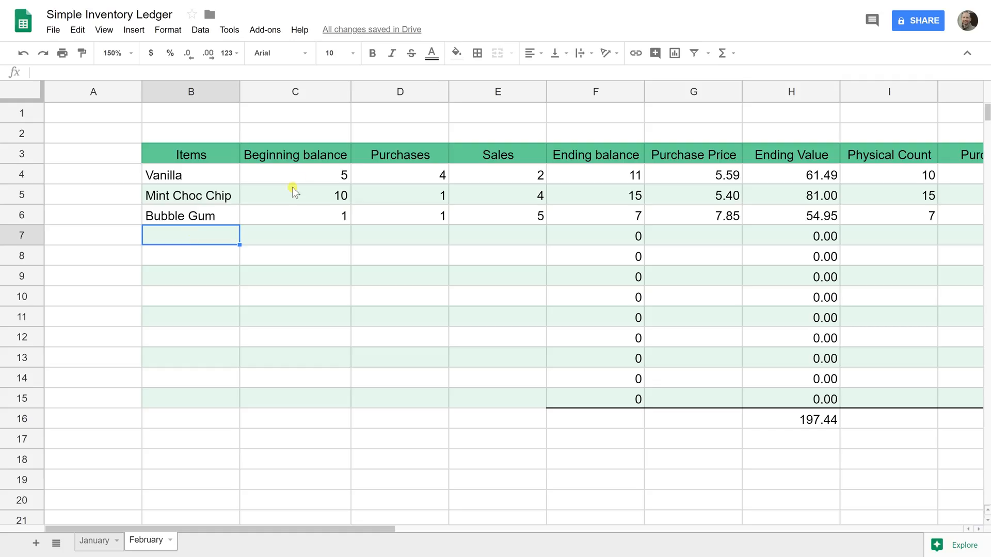
left_click(296, 176)
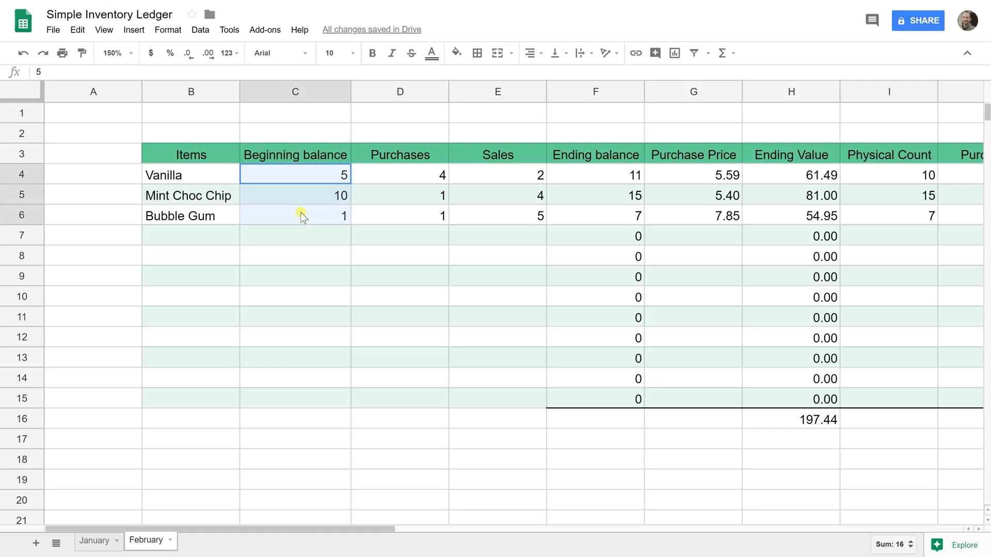
left_click(294, 215)
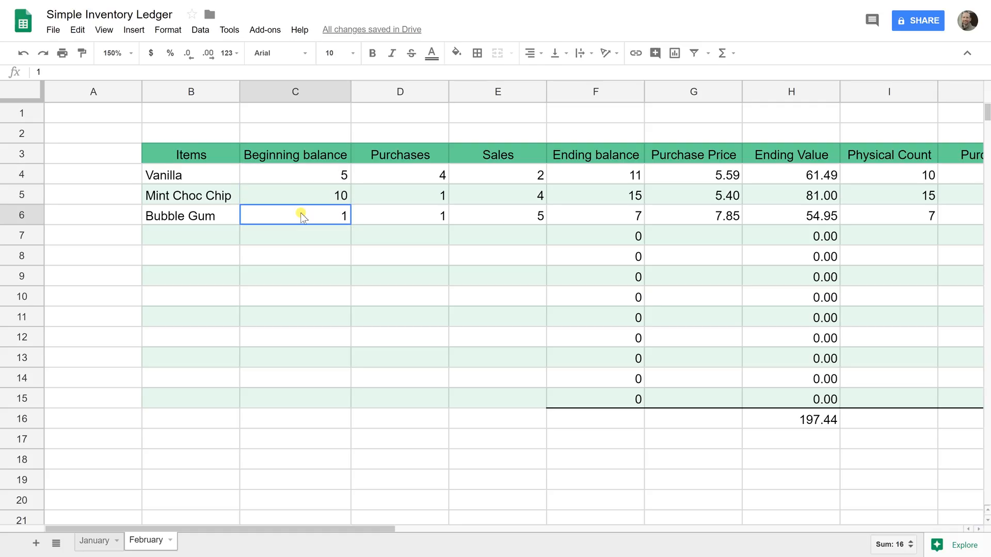
left_click(295, 175)
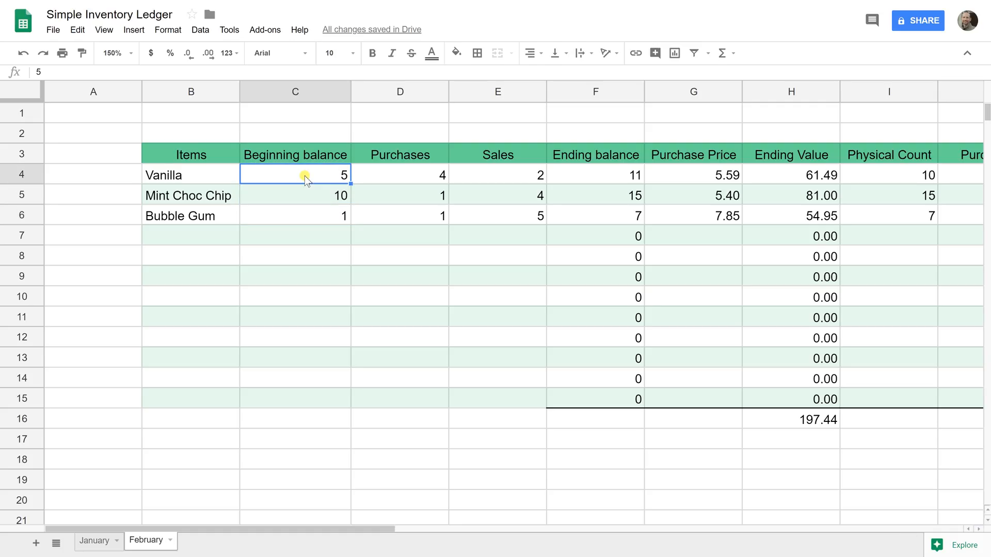
Step: Link Vanilla's February beginning balance to January's physical count with =January!I4
type("=")
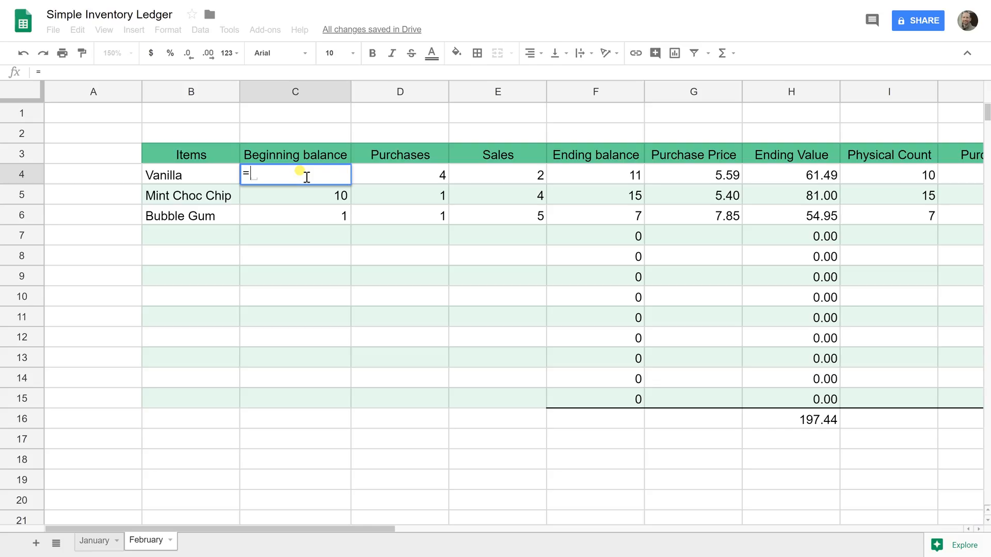
mouse_move(297, 195)
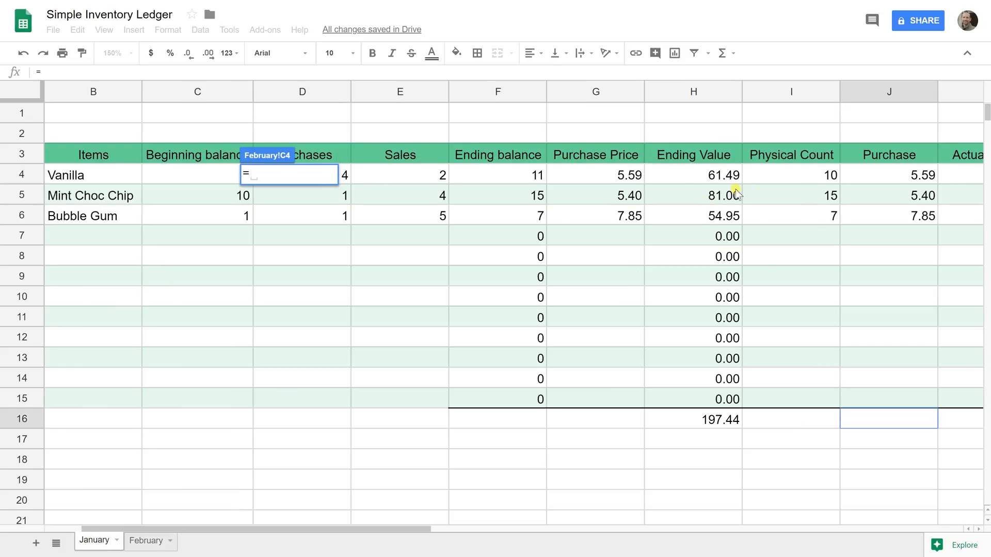
mouse_move(791, 124)
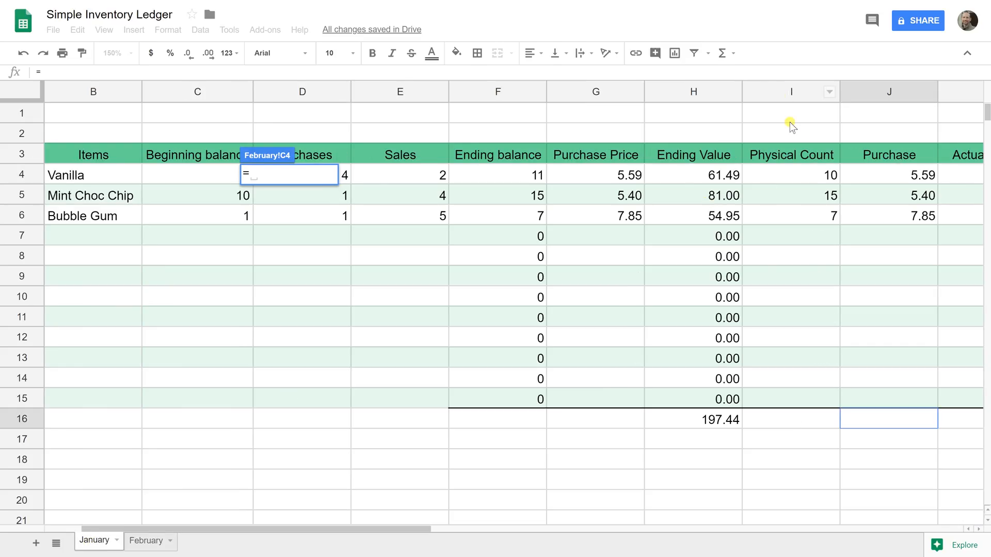
left_click(791, 175)
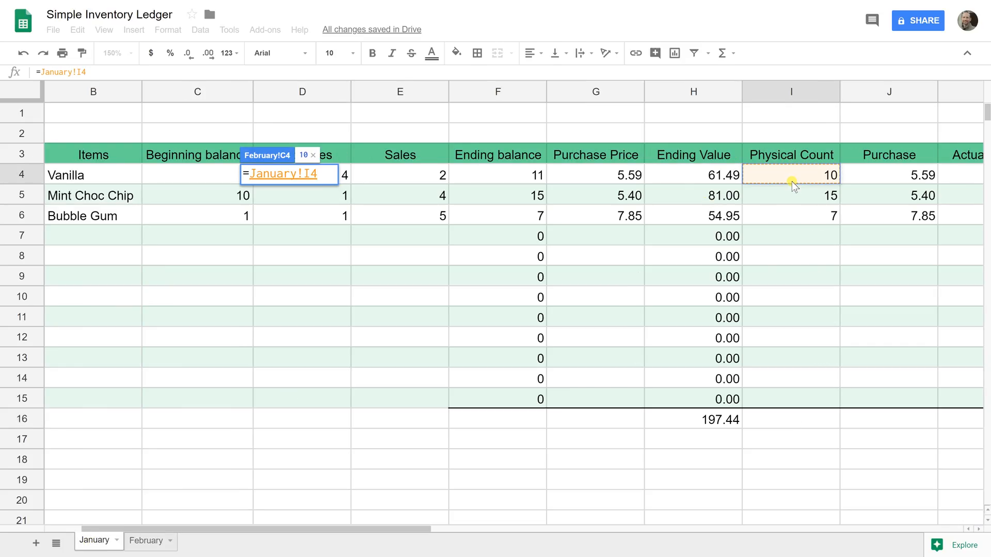
key("Return")
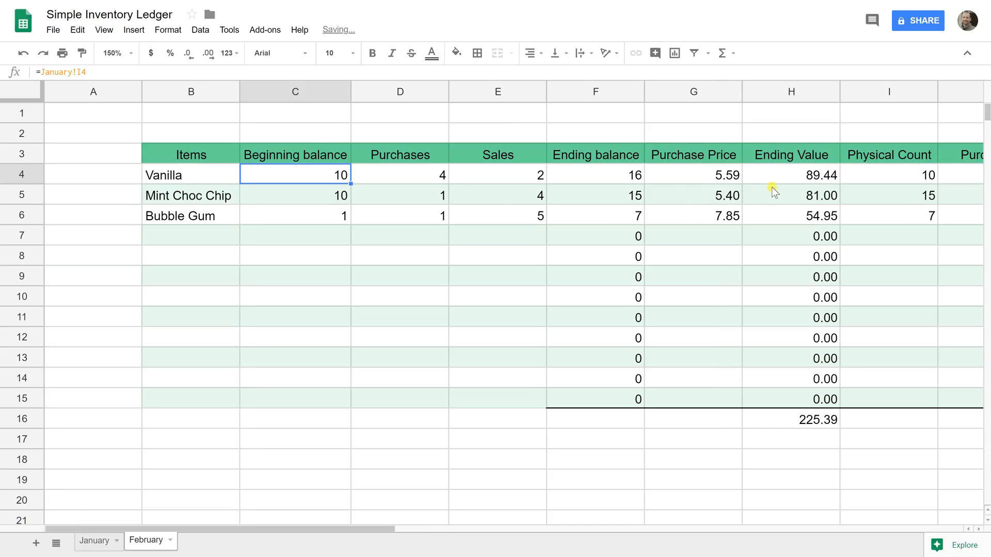
mouse_move(291, 164)
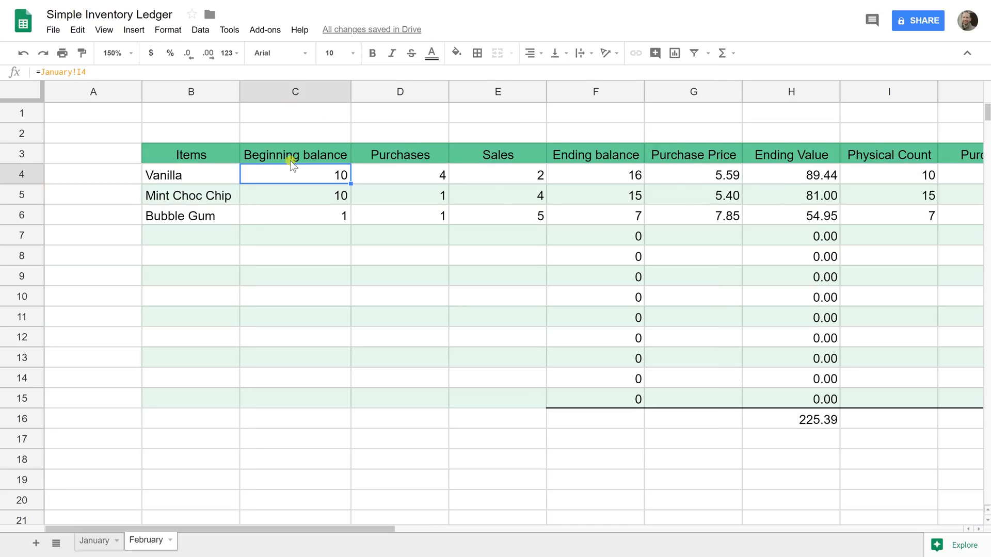
mouse_move(279, 195)
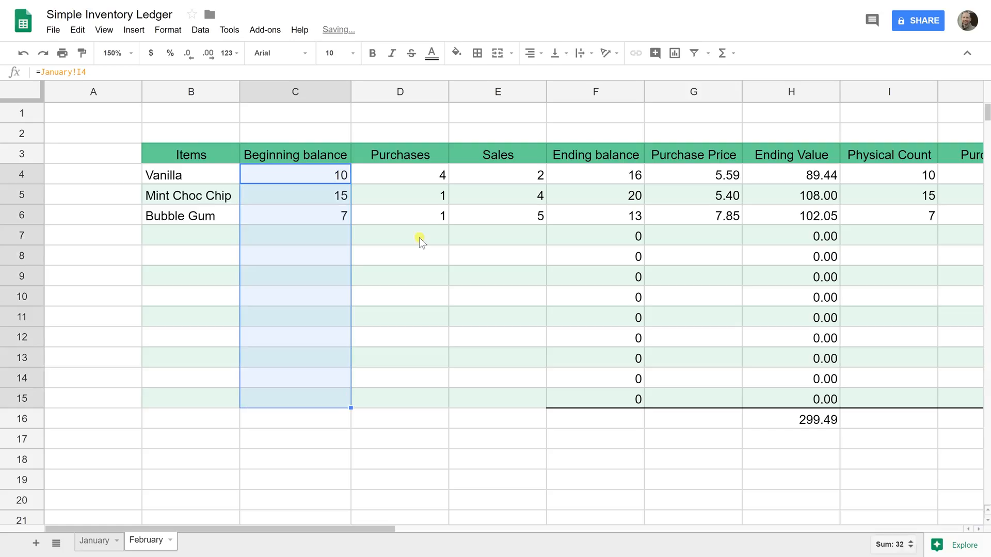
left_click(399, 176)
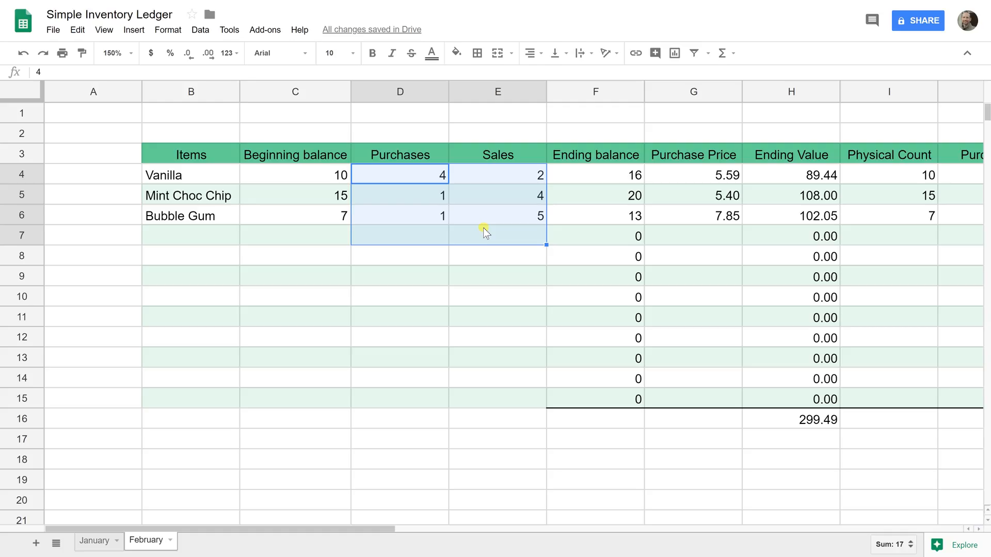
Step: Erase February's purchases and sales, leaving ending balances 10, 15 and 7
key("Delete")
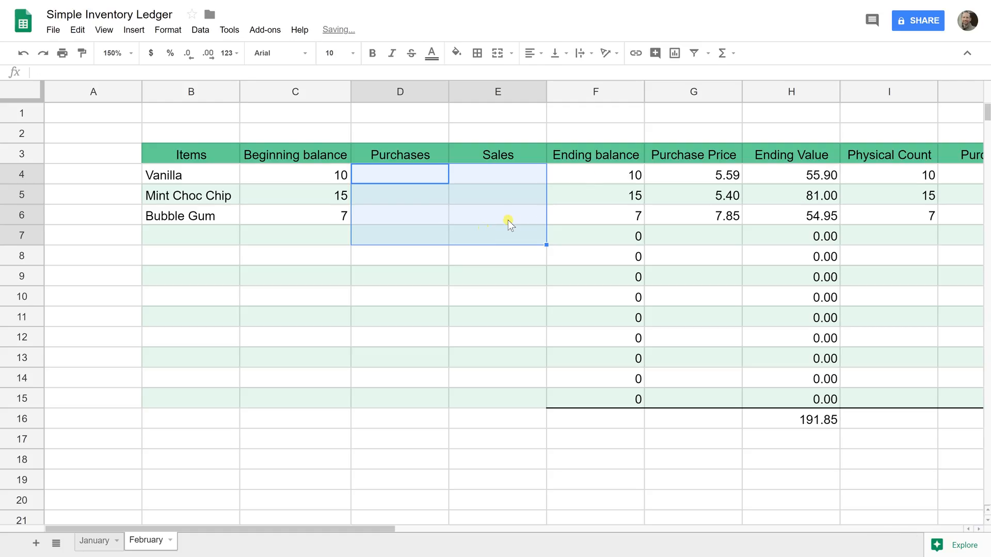
left_click(594, 175)
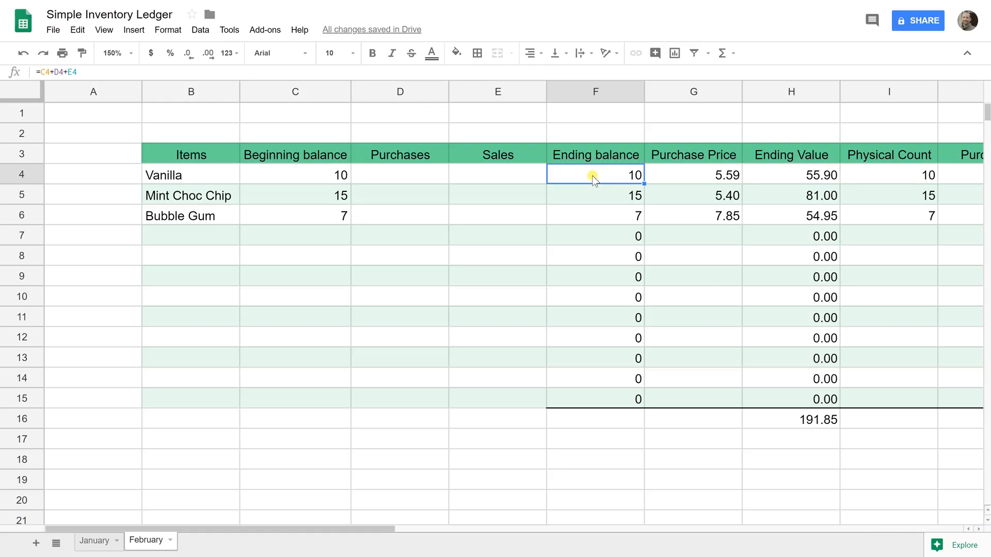
left_click(594, 195)
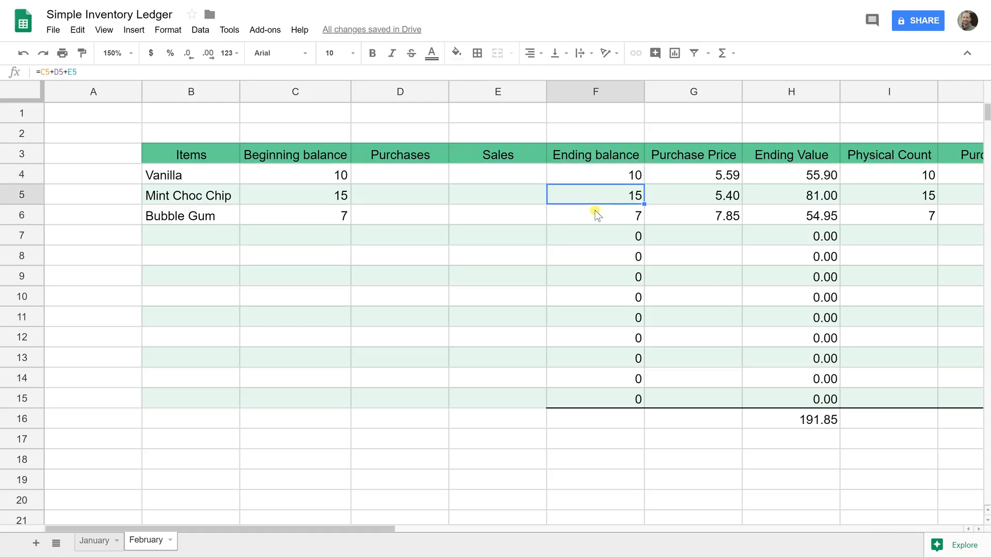
left_click(595, 215)
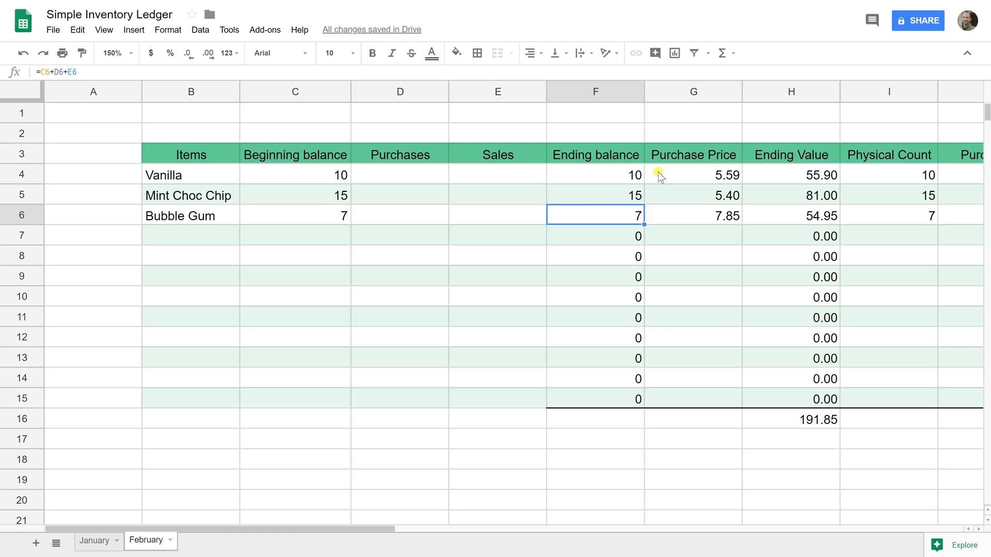
Step: Clear February's physical count and purchase entries, leaving a 191.85 total
left_click(693, 175)
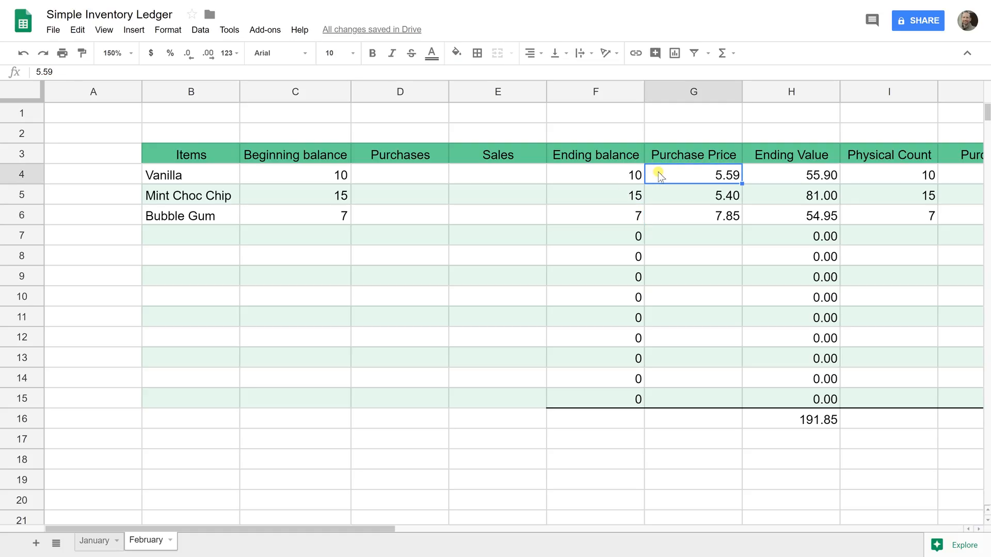
scroll("right", 3)
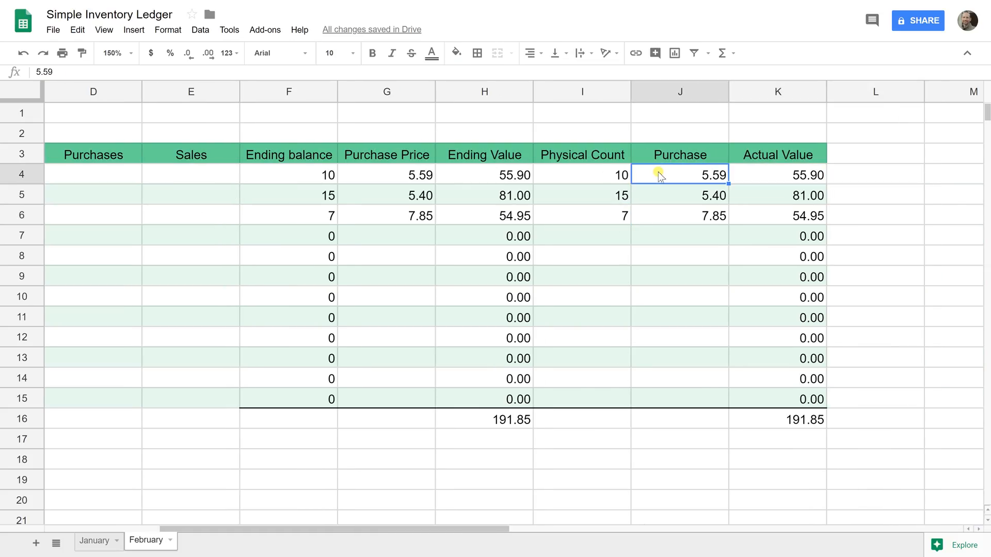
left_click(581, 175)
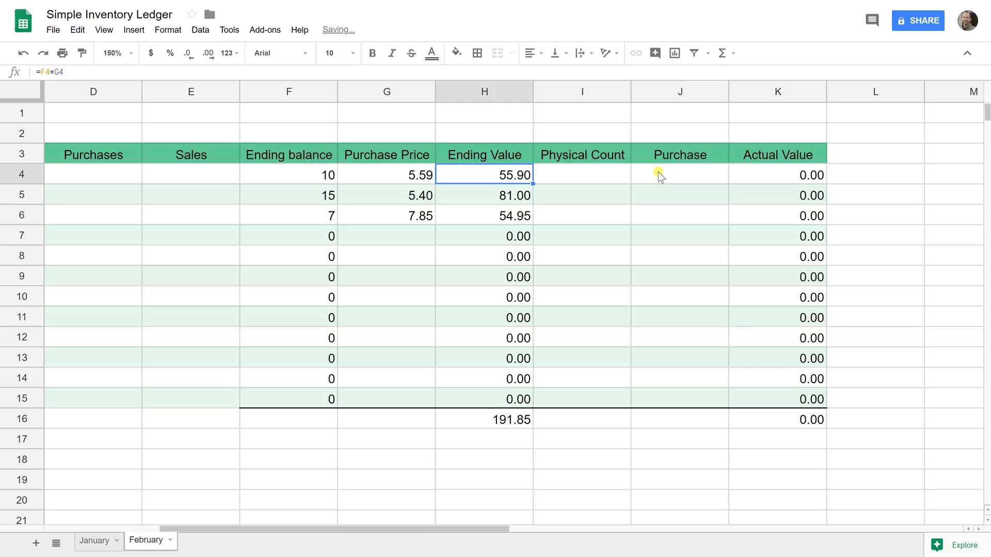
scroll("left", 3)
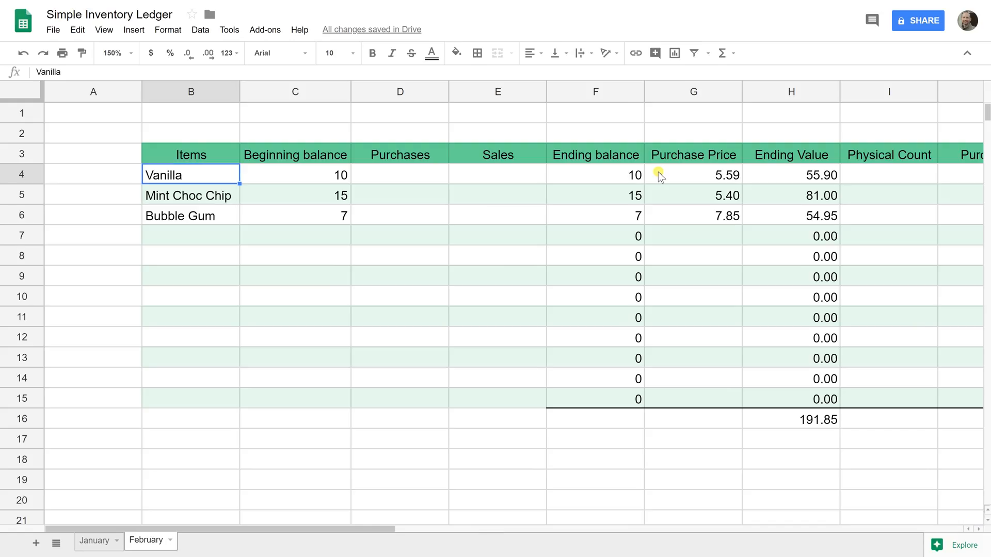
left_click(400, 174)
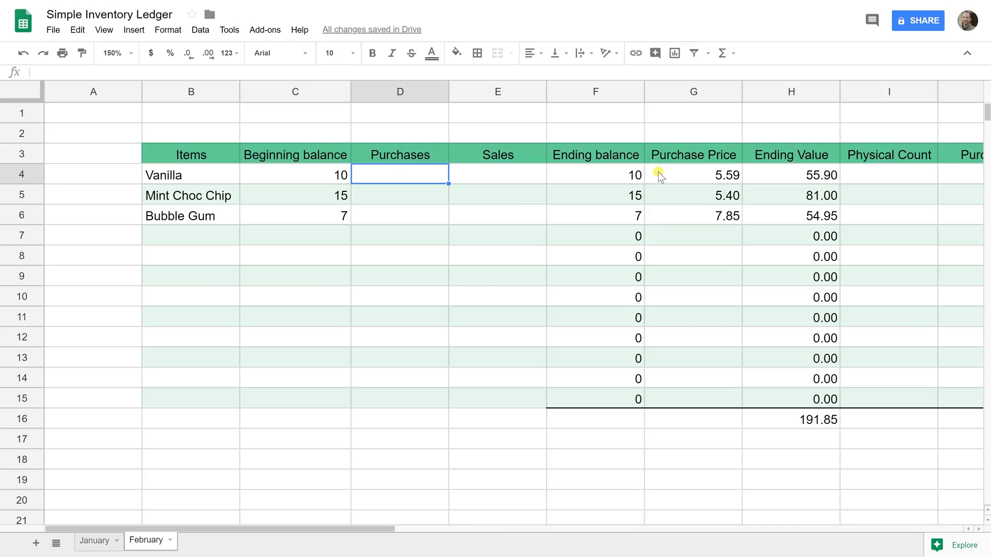
mouse_move(203, 435)
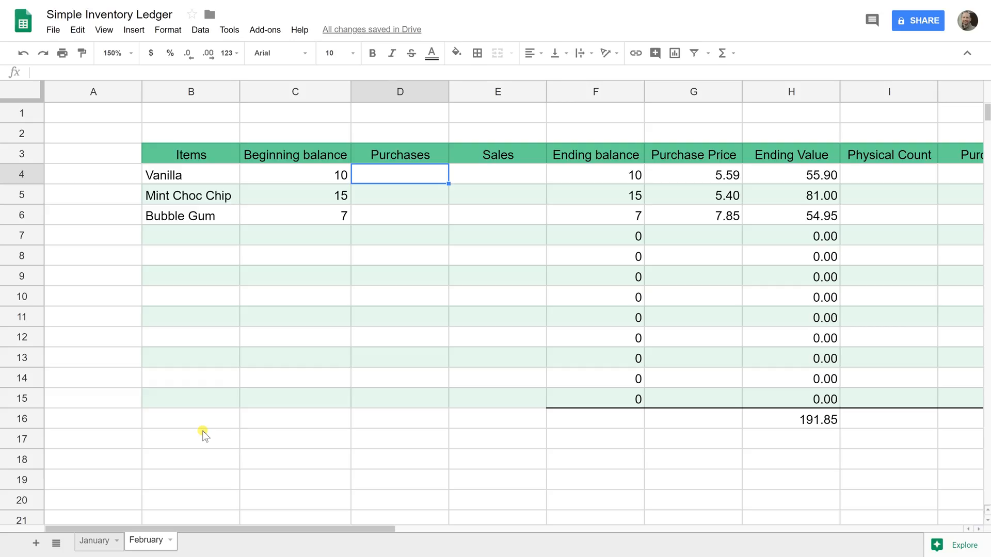
mouse_move(259, 370)
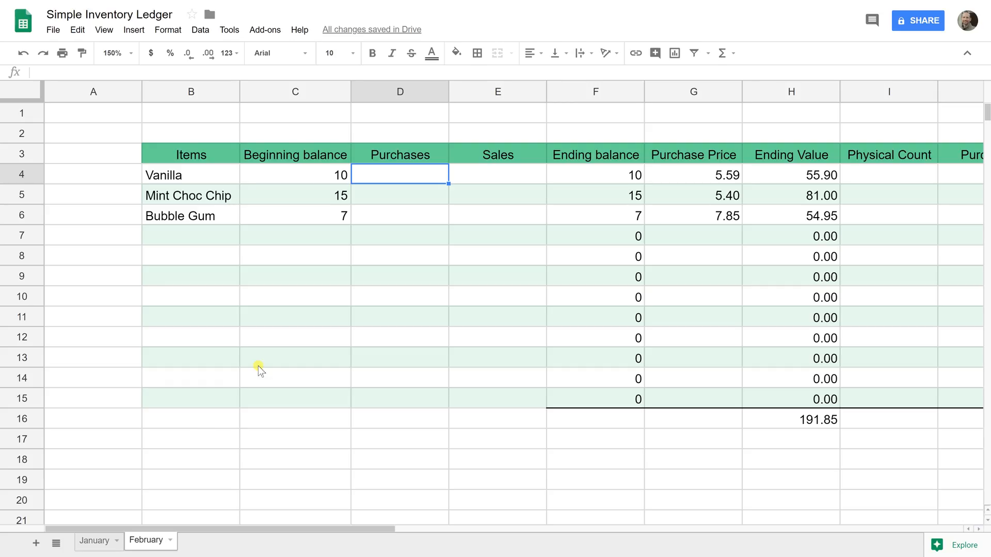
mouse_move(382, 152)
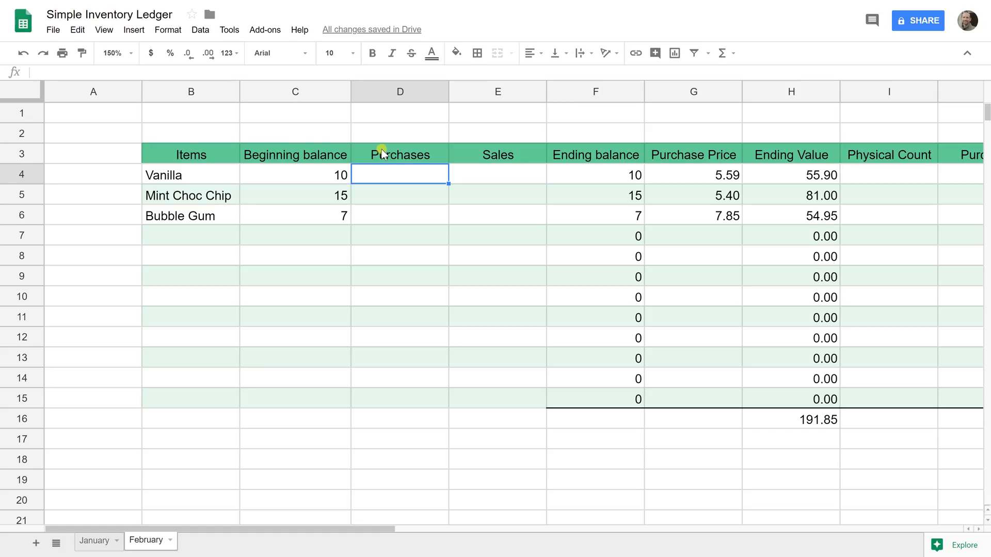
left_click(399, 153)
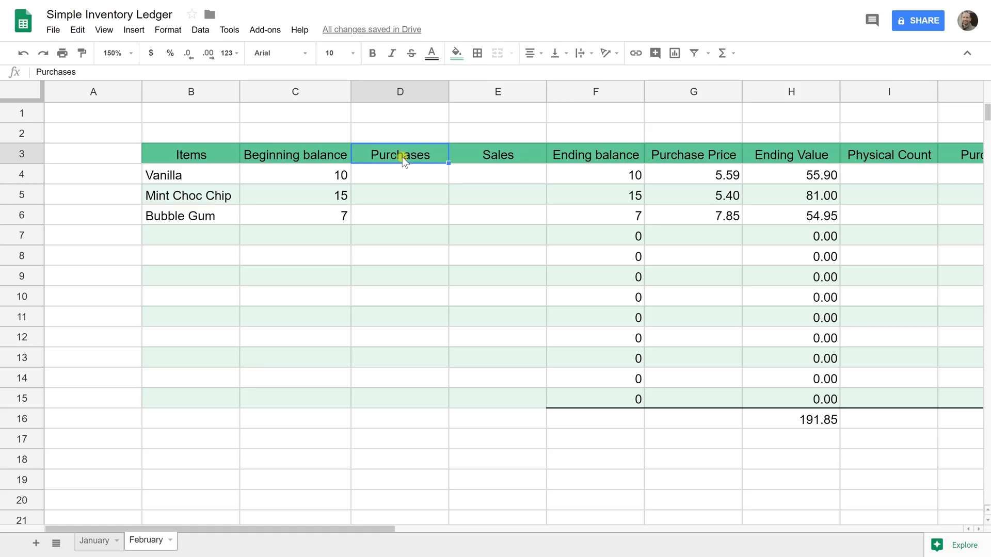
left_click(497, 154)
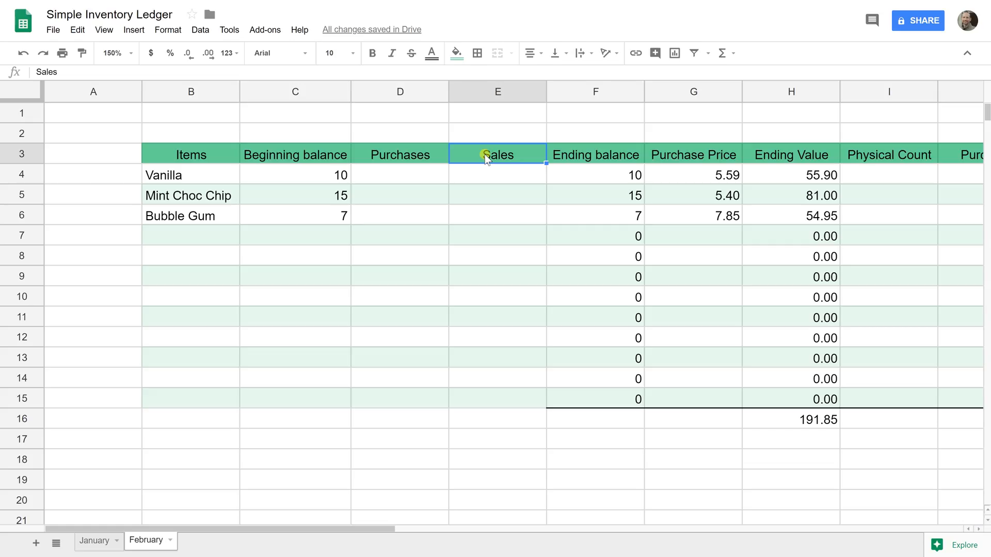
left_click(399, 155)
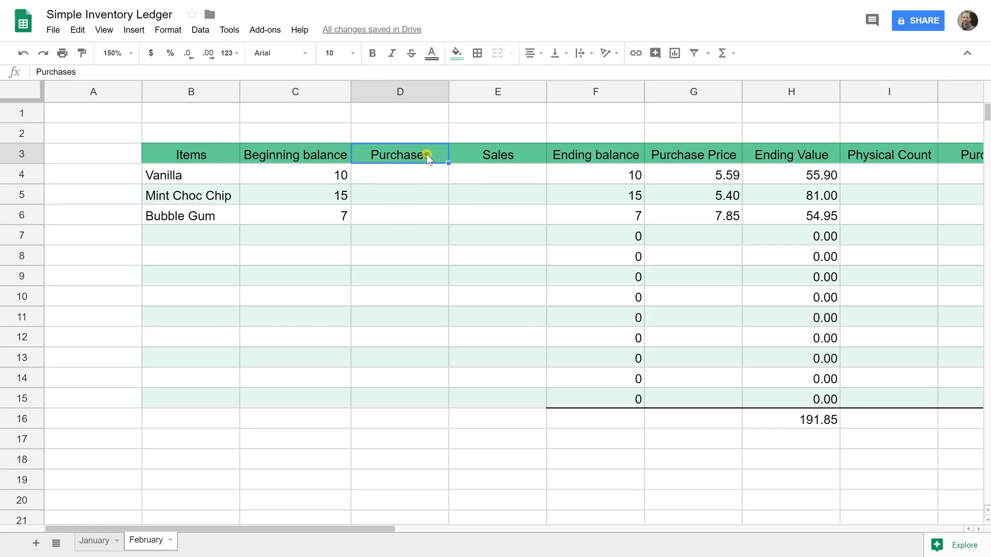
left_click(496, 153)
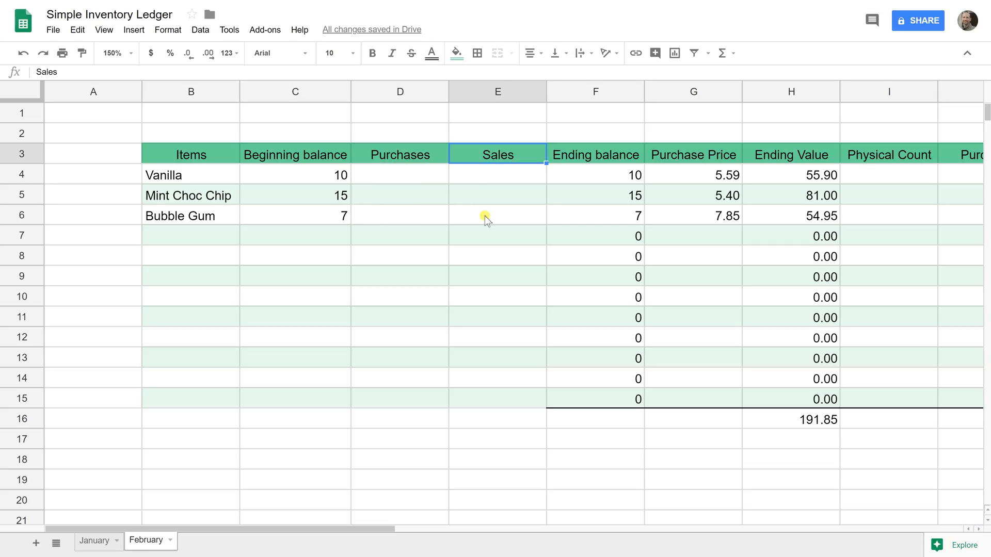
mouse_move(756, 342)
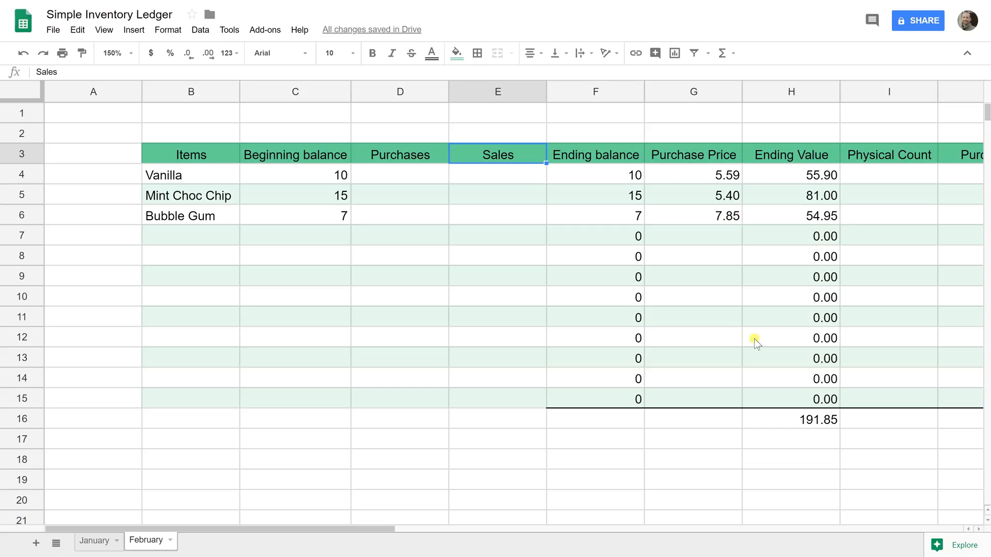
left_click(790, 419)
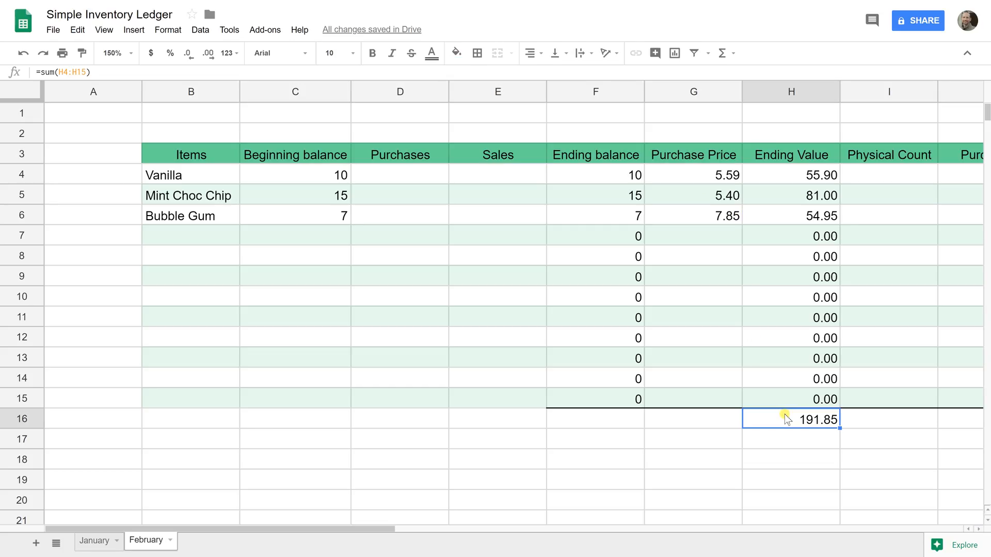
mouse_move(750, 429)
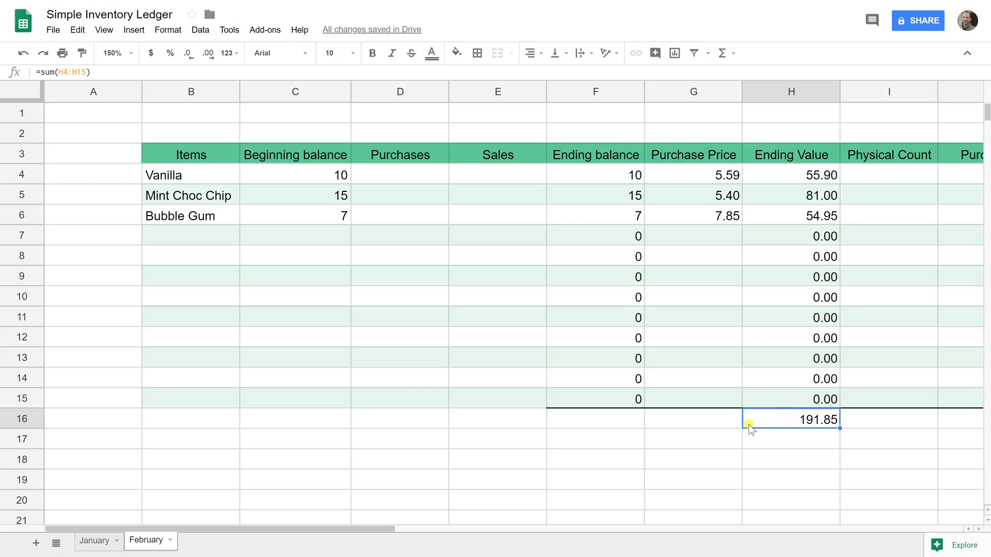